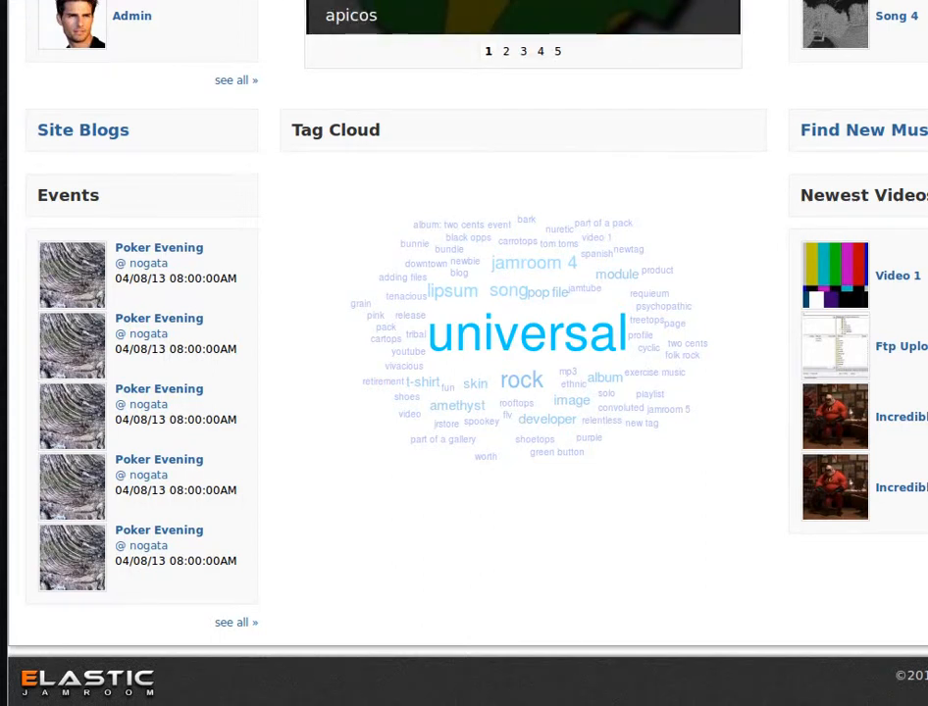
Click through the top navigation items and scroll the current page
left_click(506, 51)
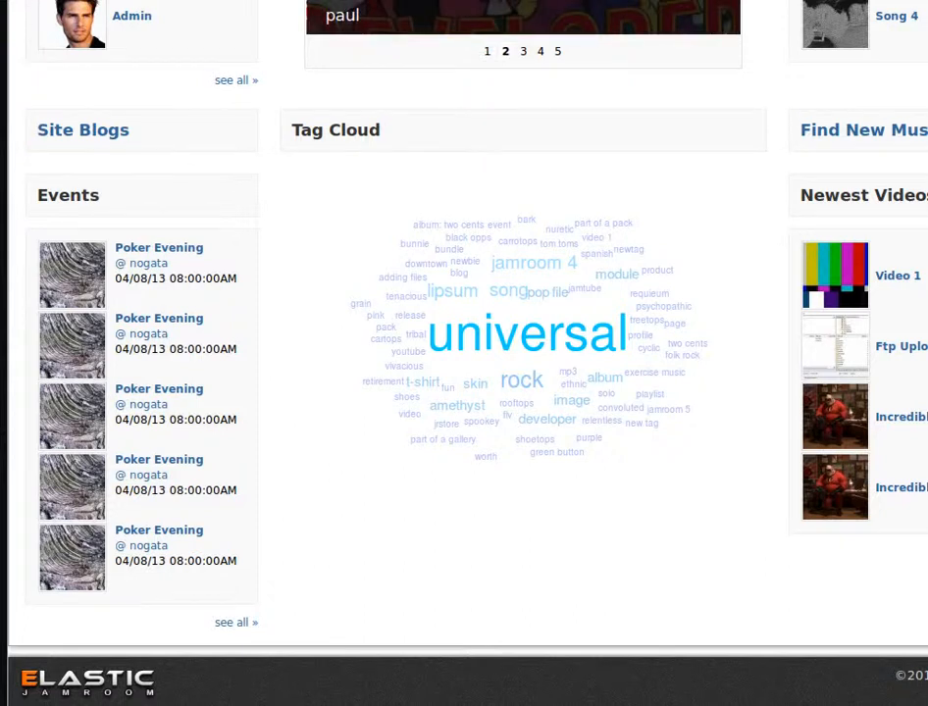
left_click(523, 51)
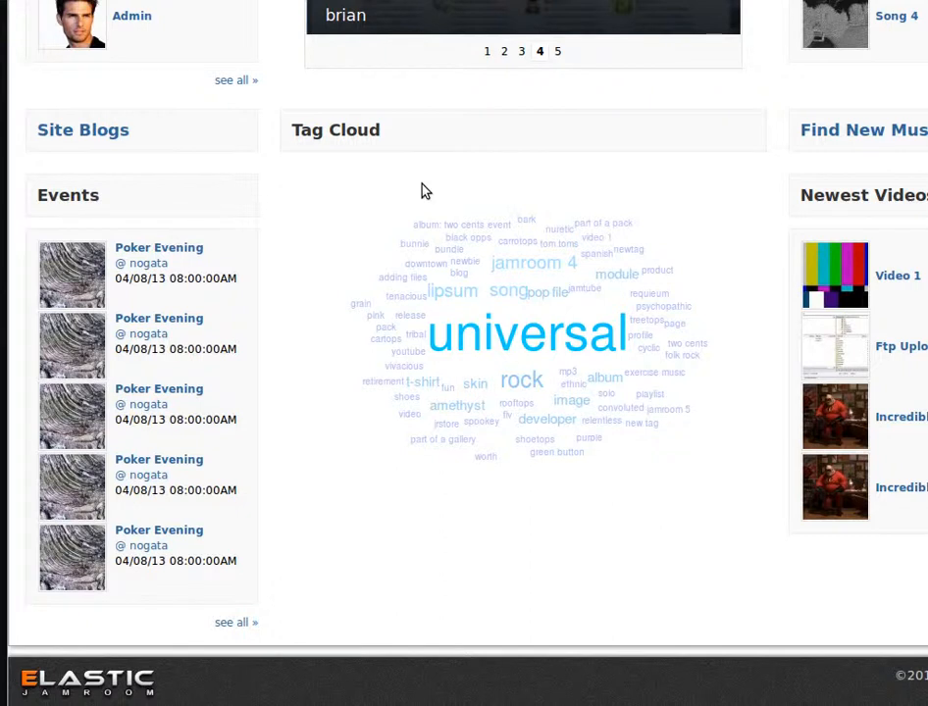
left_click(557, 51)
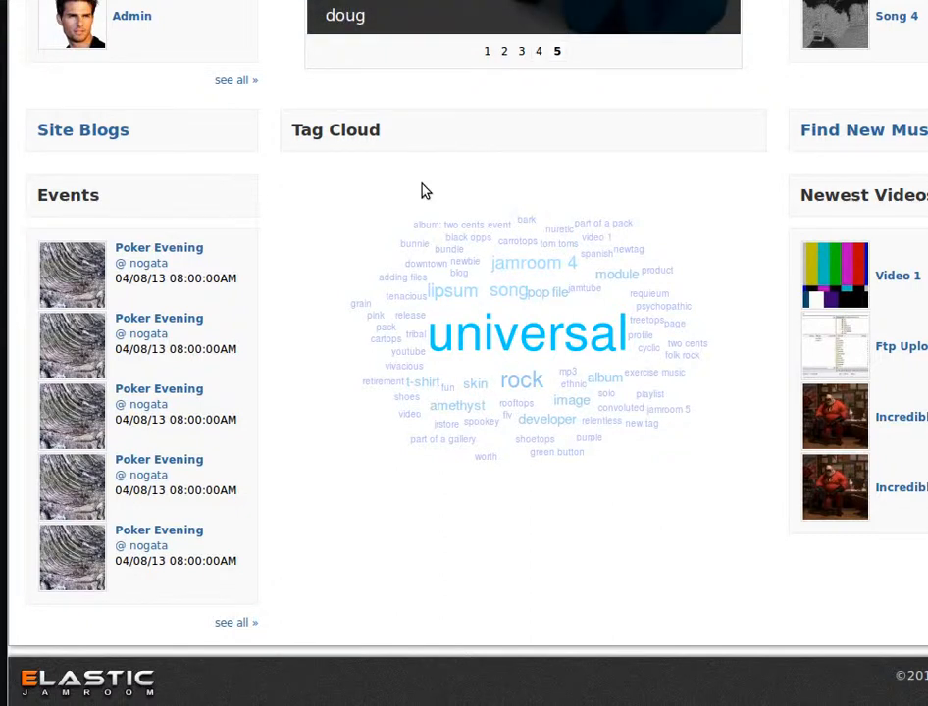
left_click(488, 51)
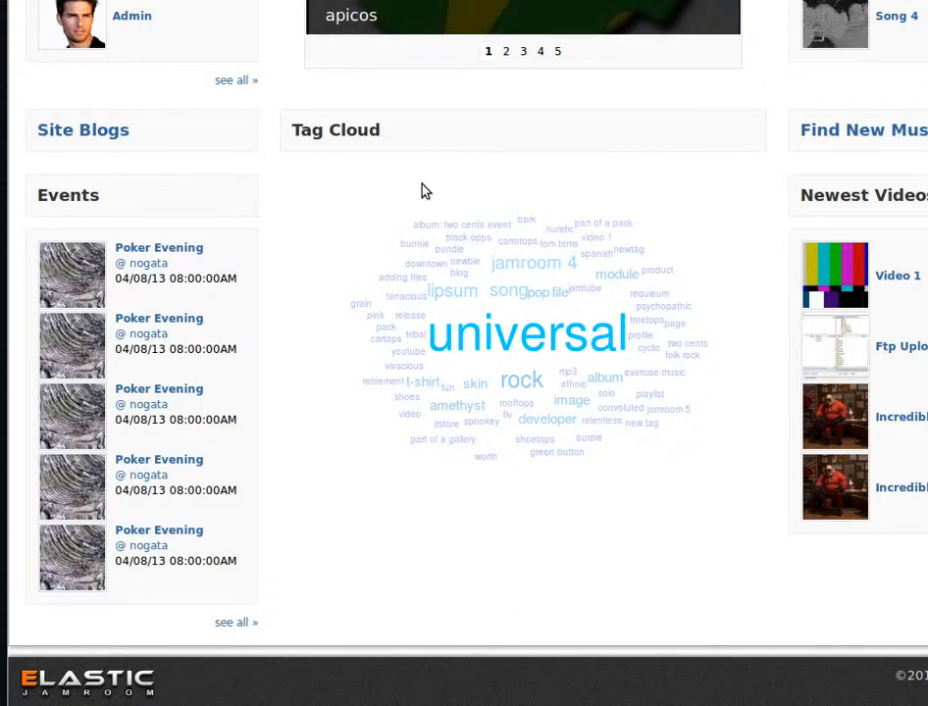
left_click(507, 51)
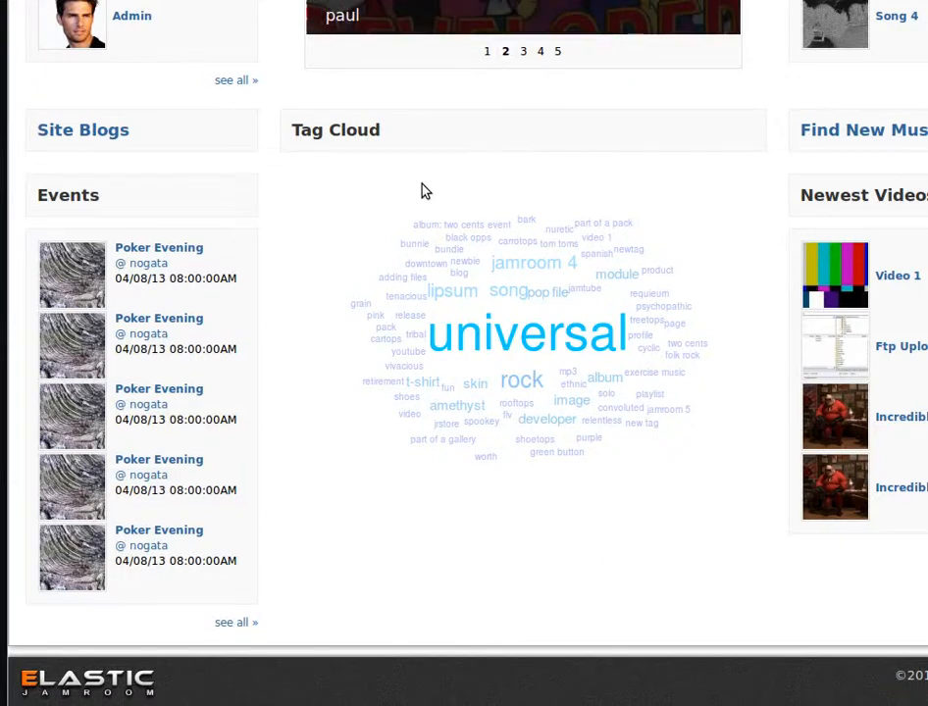
left_click(522, 51)
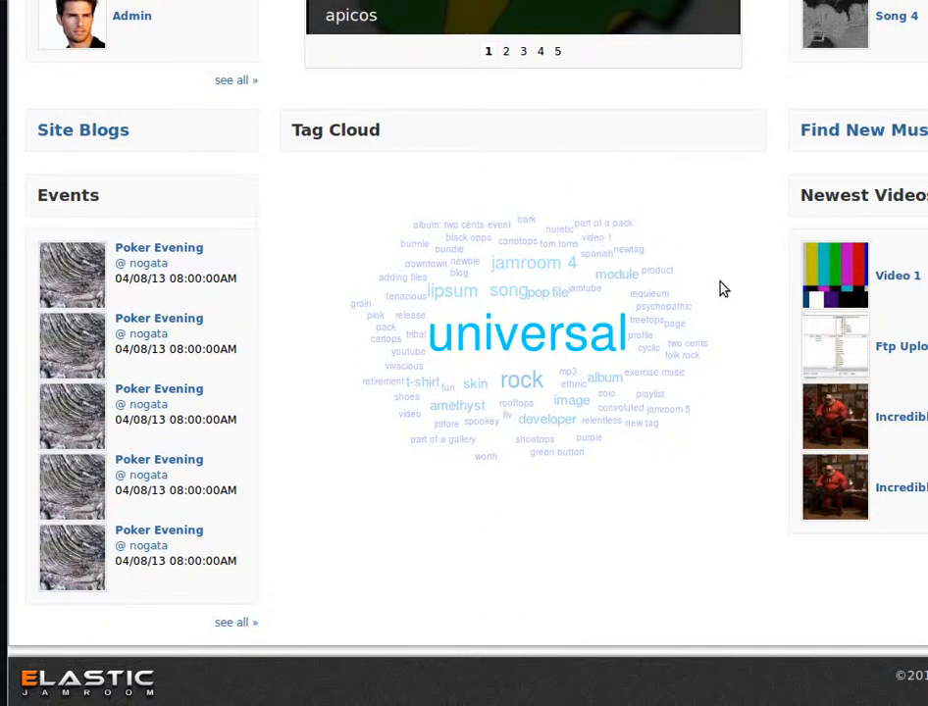
left_click(506, 51)
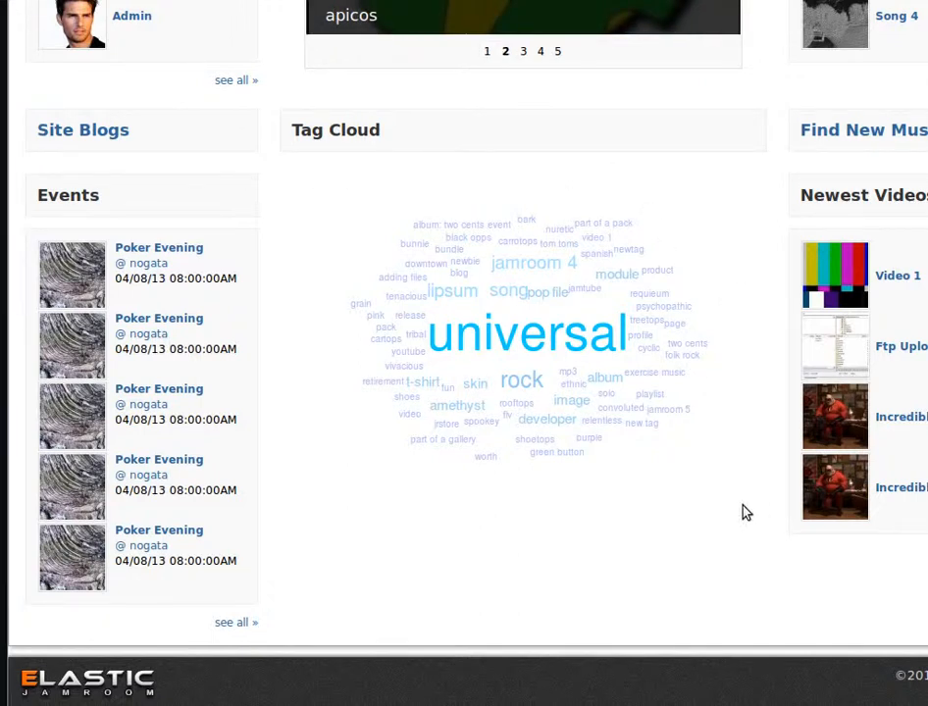
scroll("up", 3)
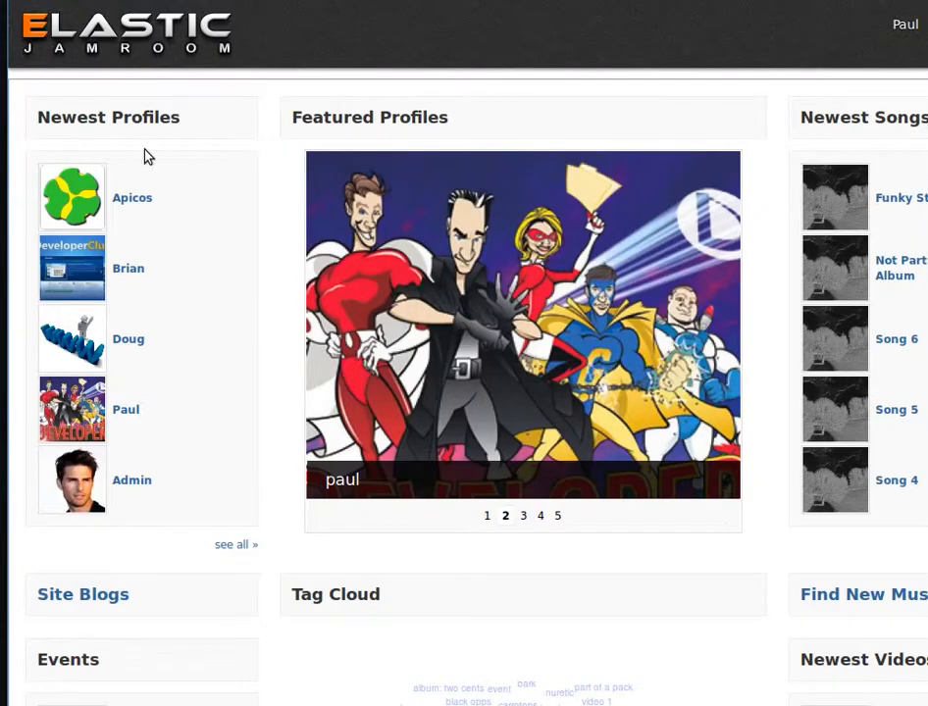
scroll("down", 3)
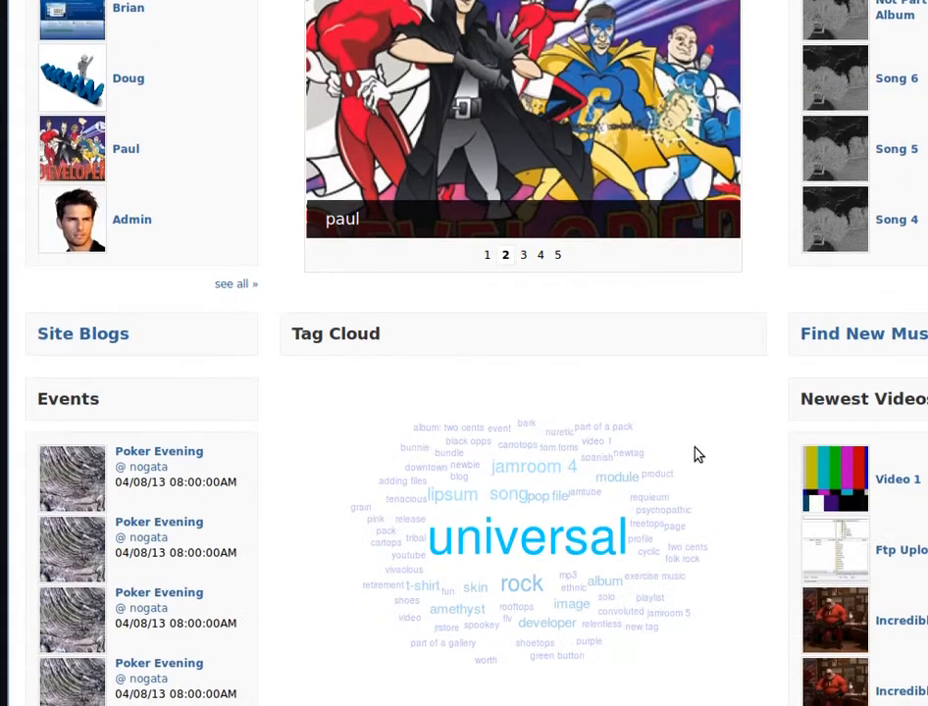
scroll("down", 3)
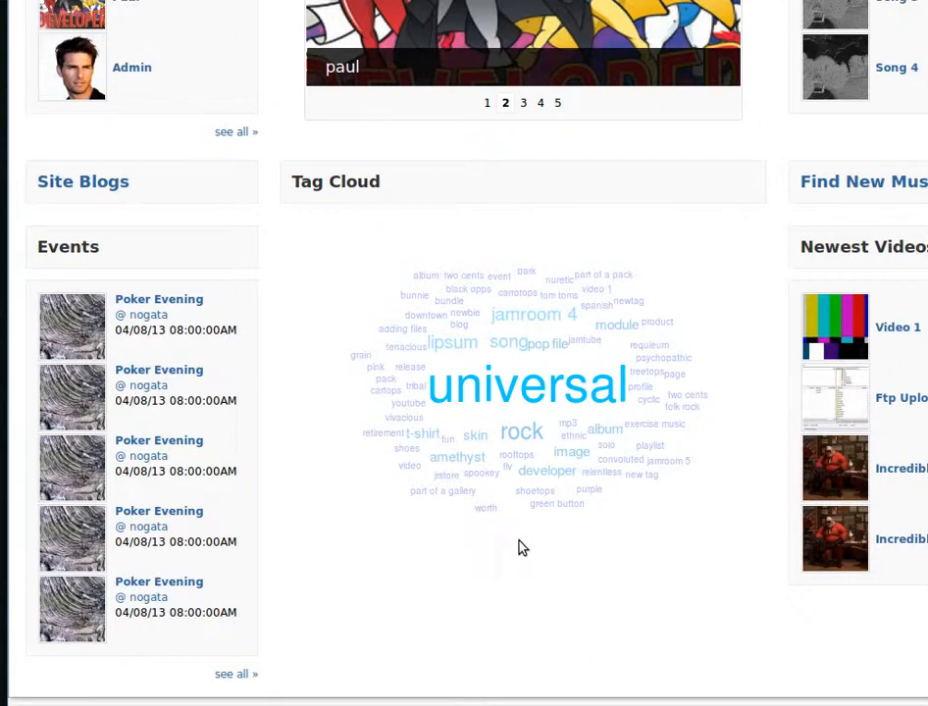
left_click(522, 102)
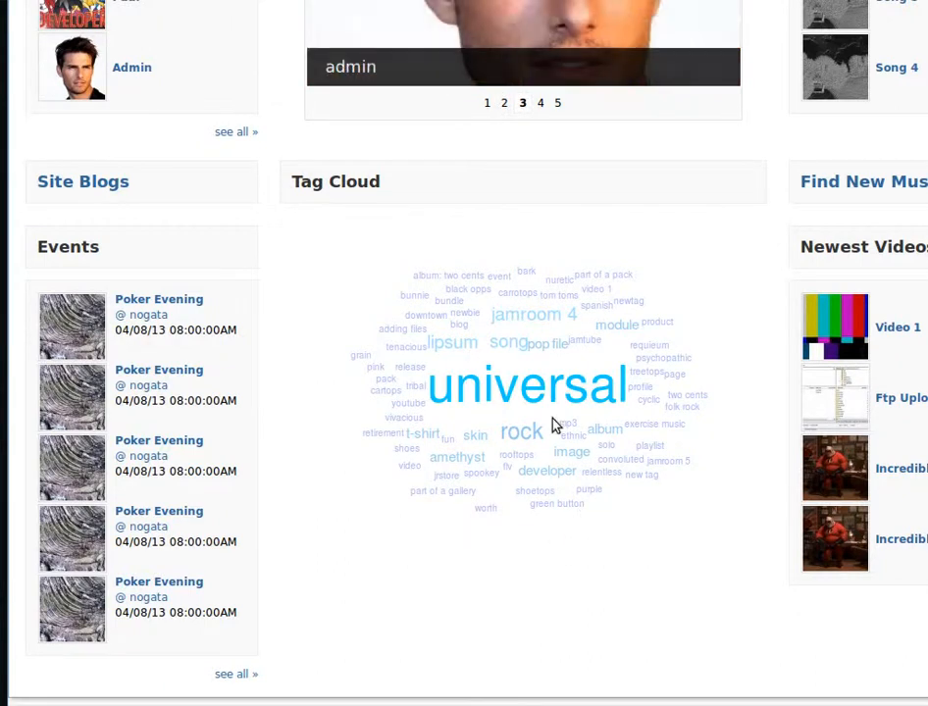
mouse_move(521, 432)
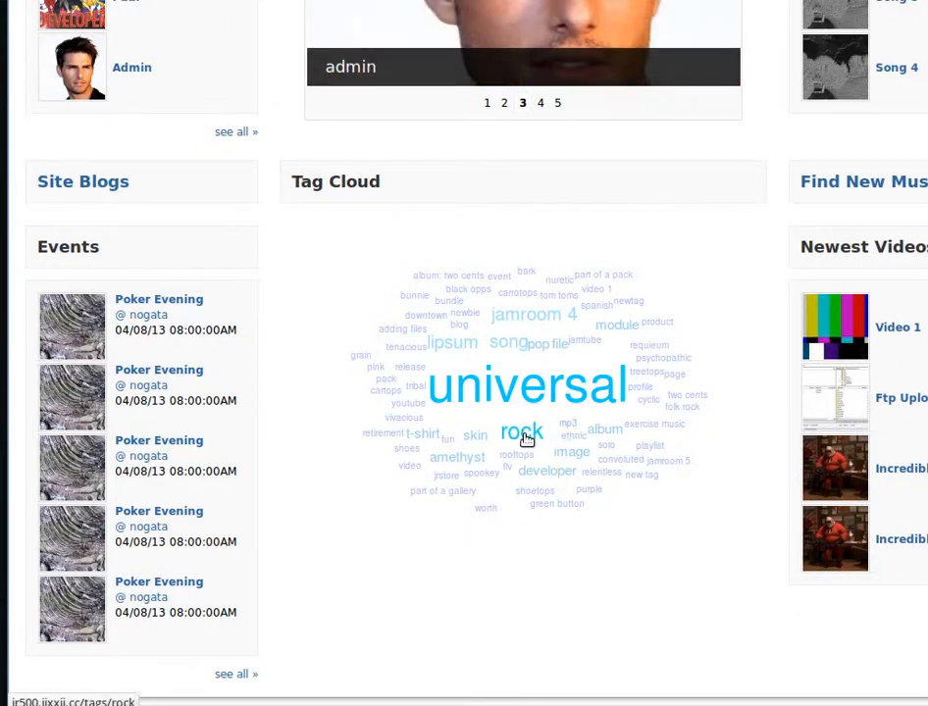
left_click(540, 102)
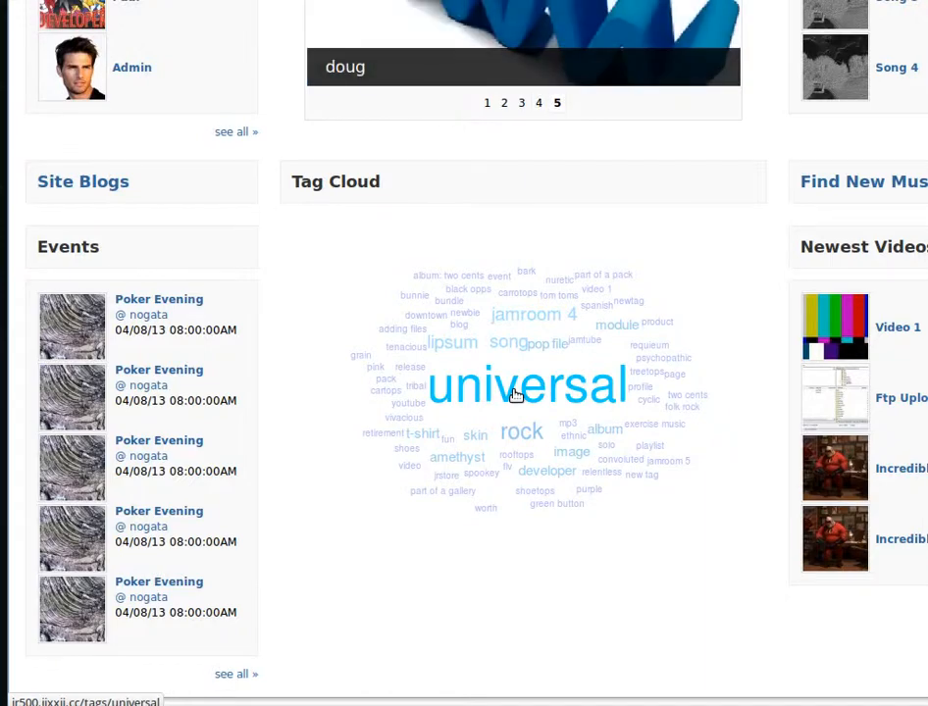
Open the 'universal' tag results, preview Song 5 then Song 6, and browse the list
left_click(527, 384)
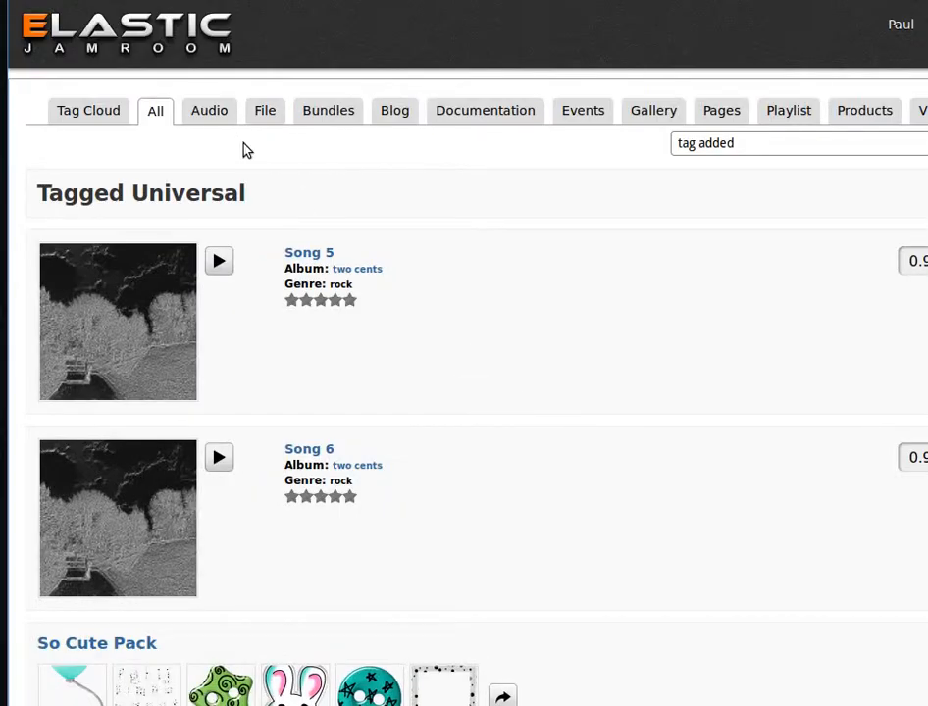
mouse_move(390, 152)
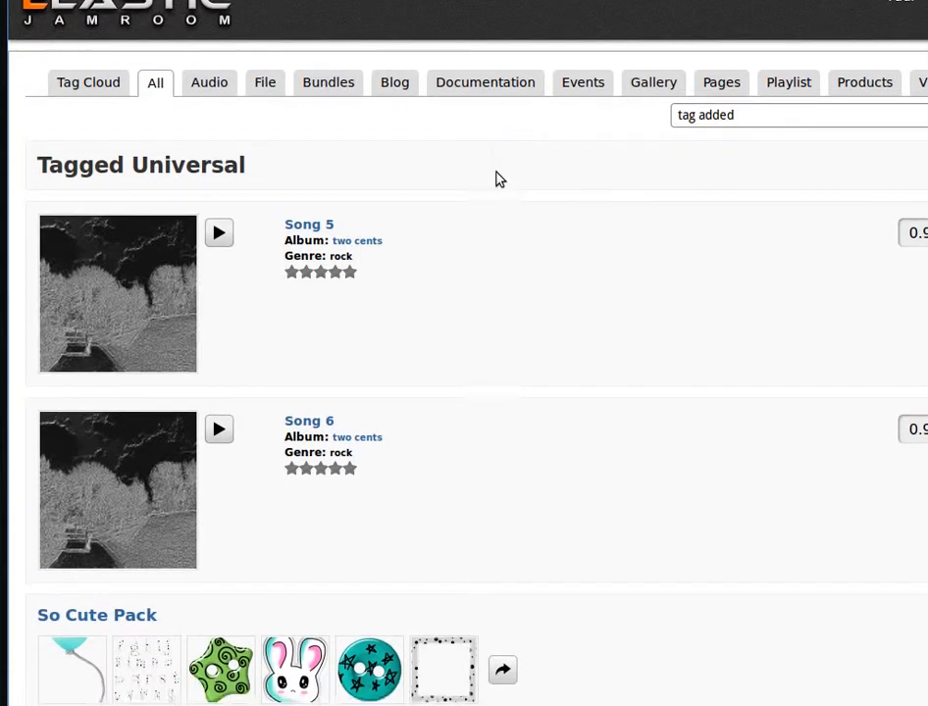
scroll("down", 3)
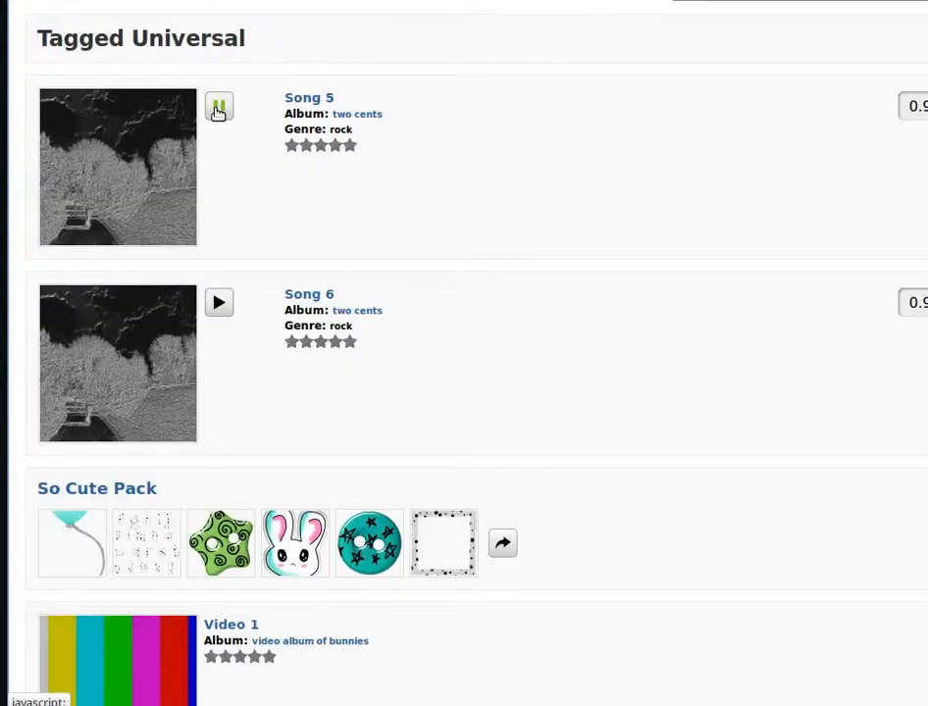
left_click(219, 106)
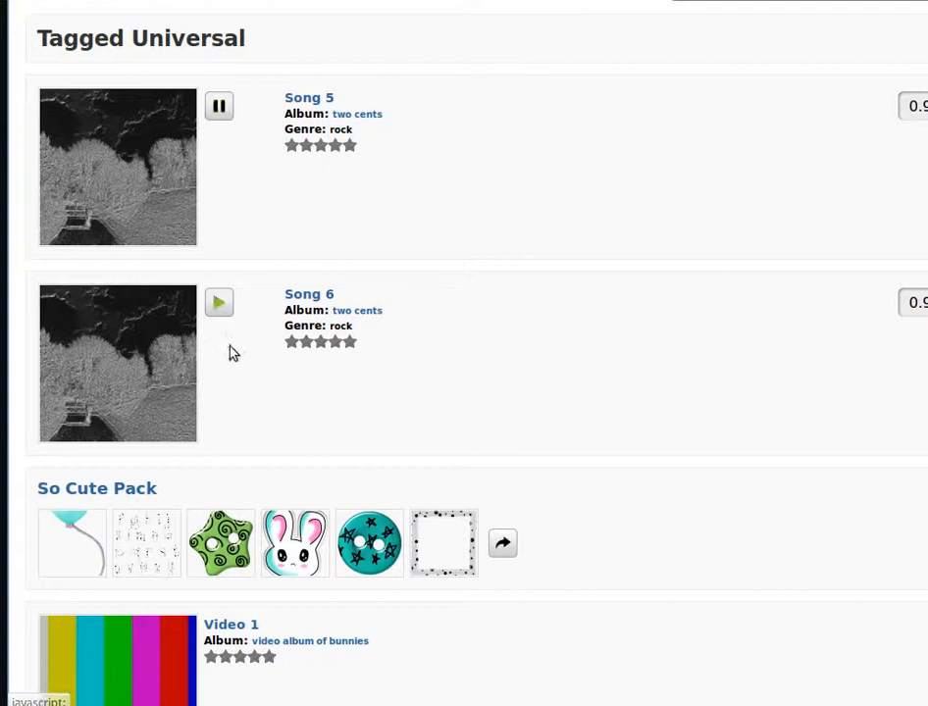
left_click(219, 302)
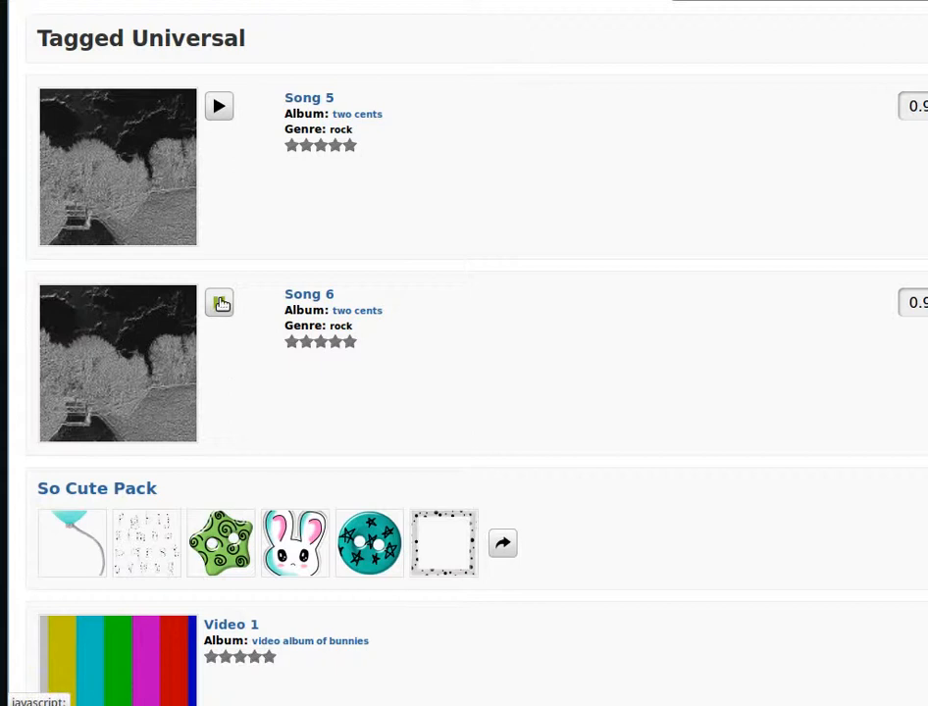
scroll("down", 3)
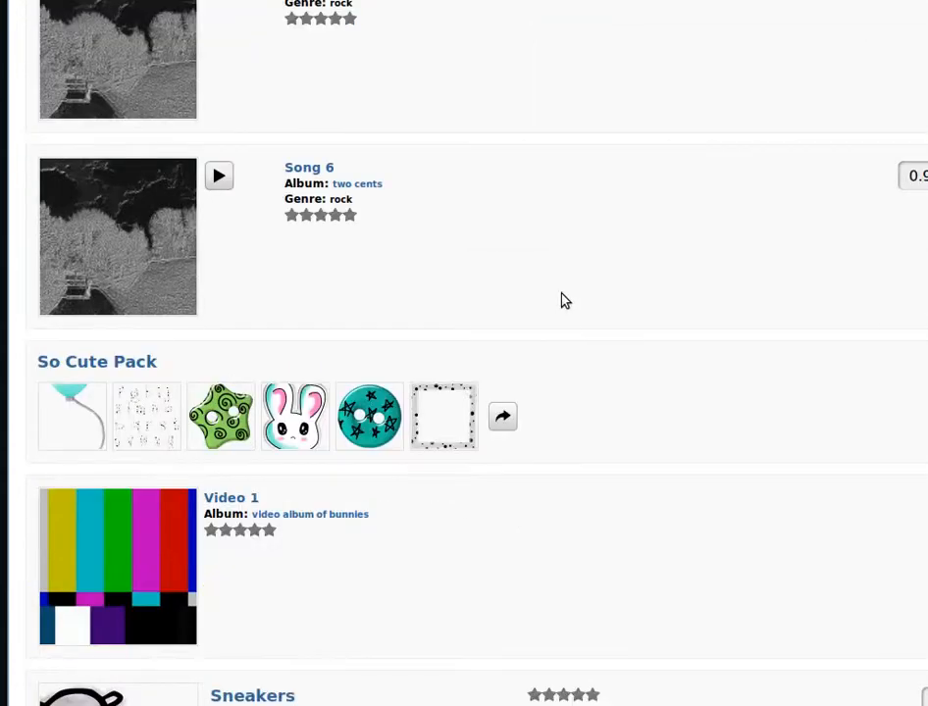
scroll("down", 3)
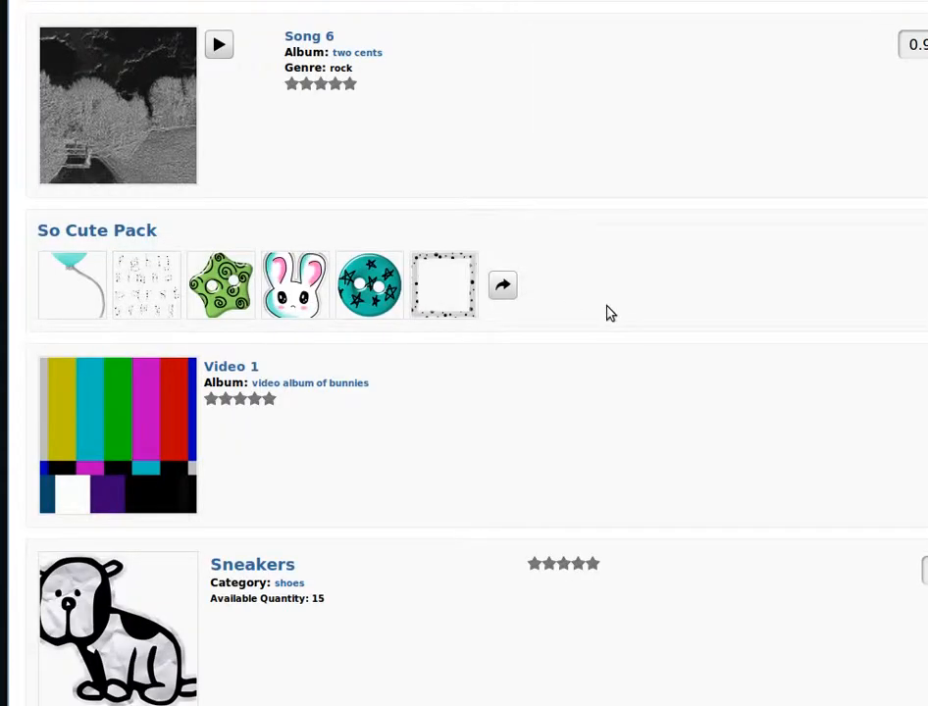
scroll("down", 3)
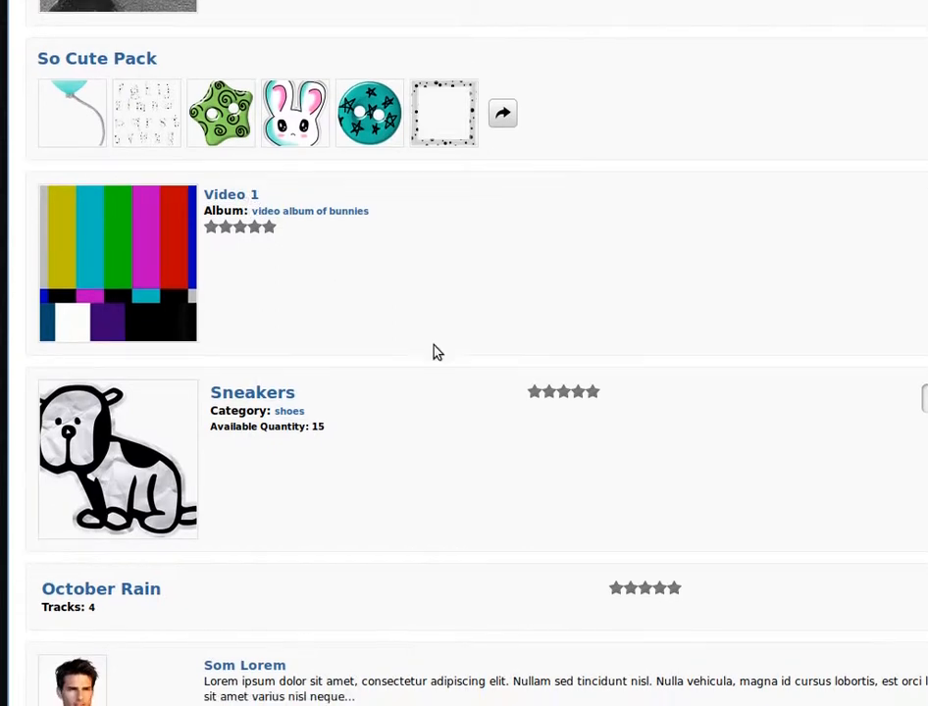
scroll("down", 3)
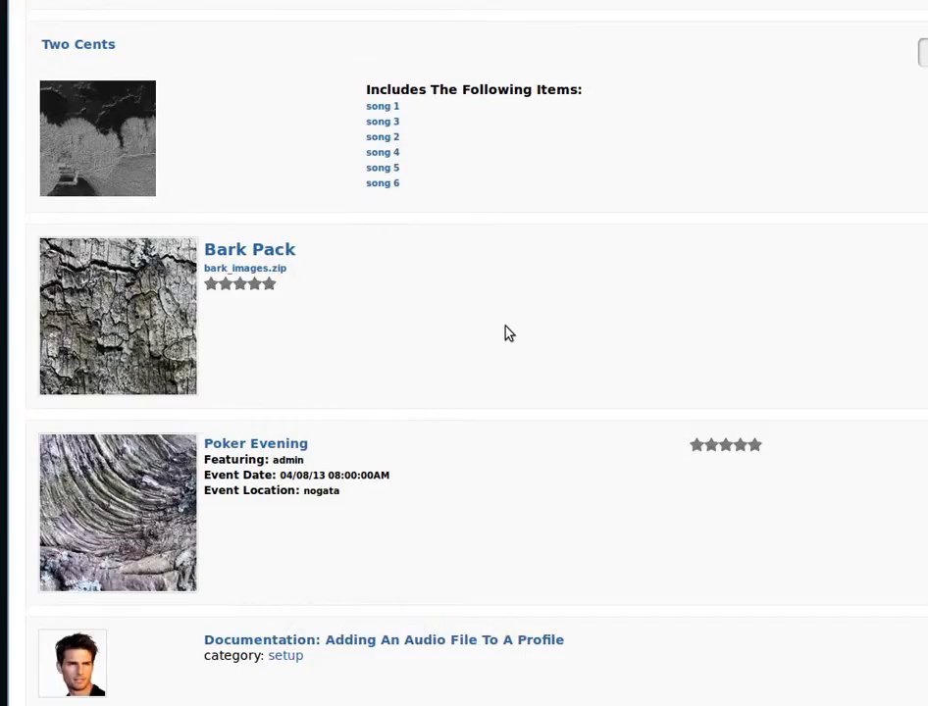
scroll("up", 3)
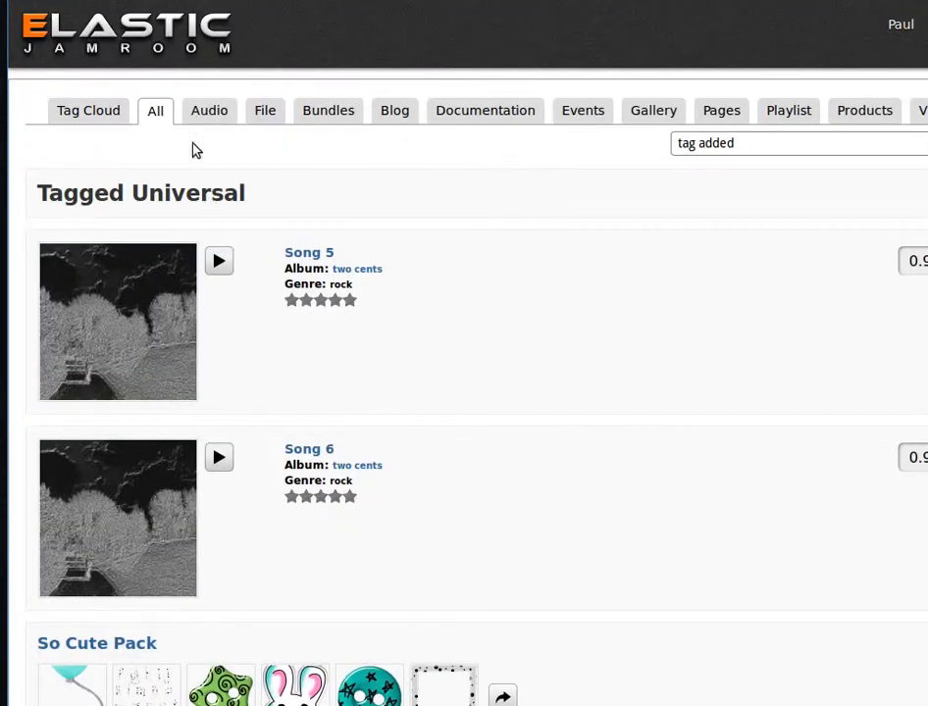
Filter the universal tag results to Audio, then File, then Bundles
left_click(208, 110)
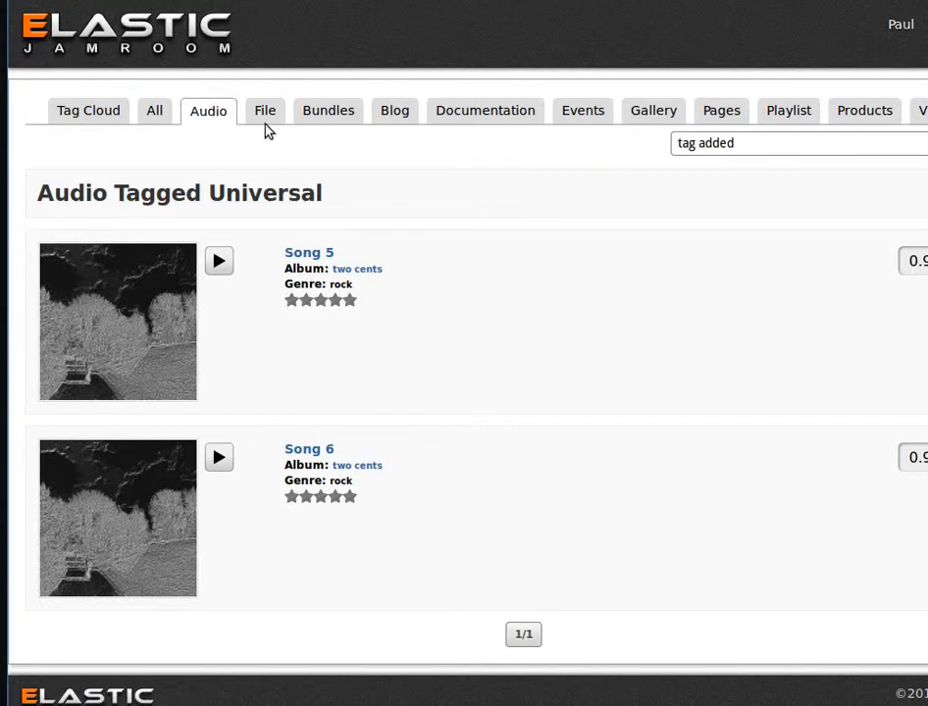
left_click(265, 109)
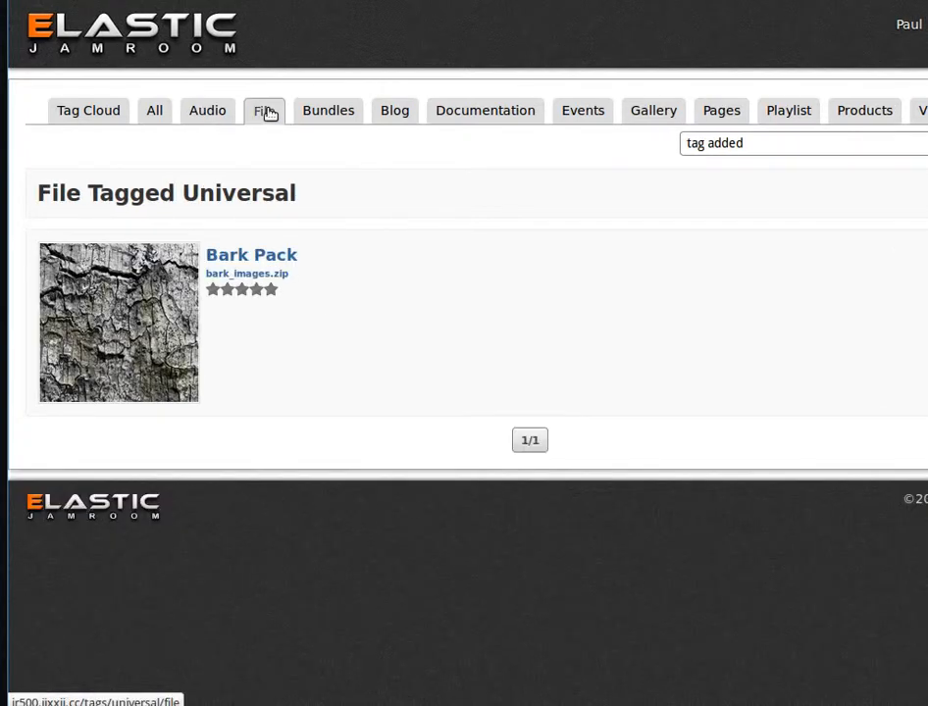
mouse_move(328, 109)
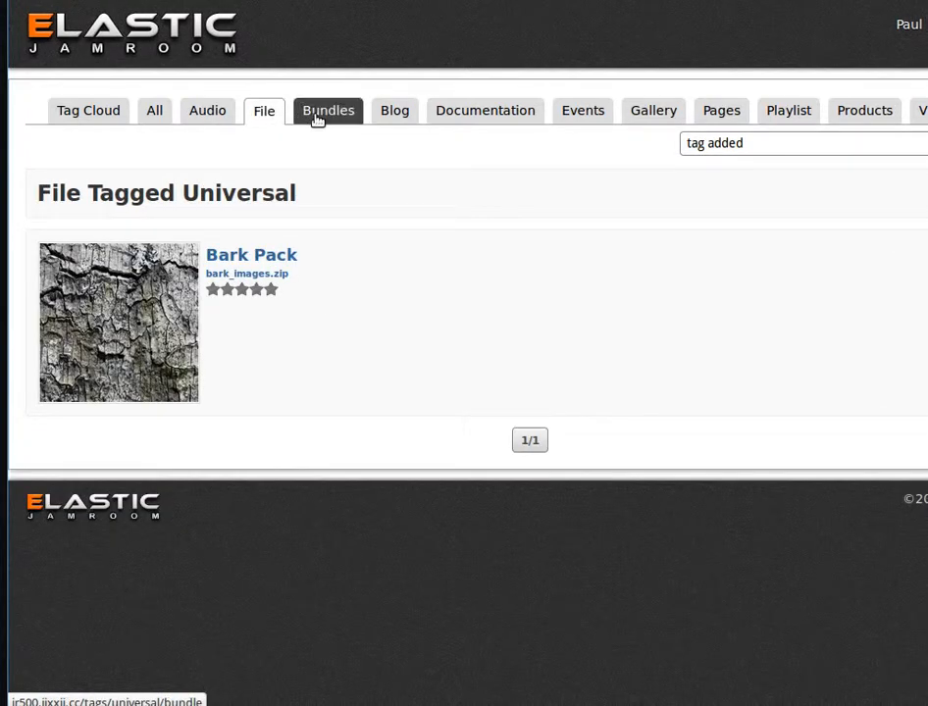
left_click(329, 110)
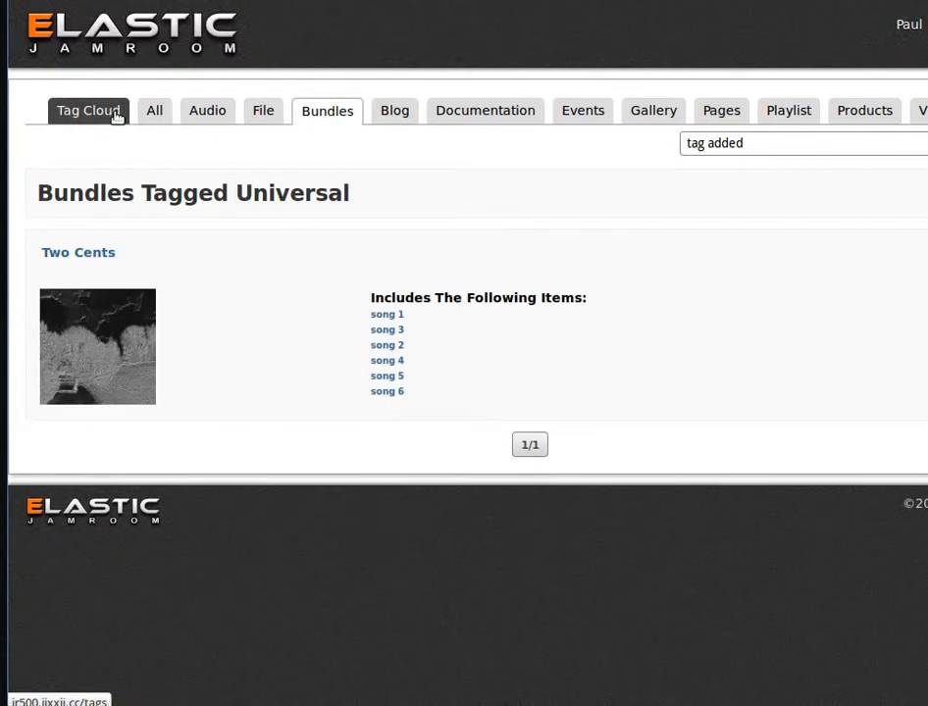
Open the site-wide Tag Cloud from the tag page's tab bar
left_click(89, 110)
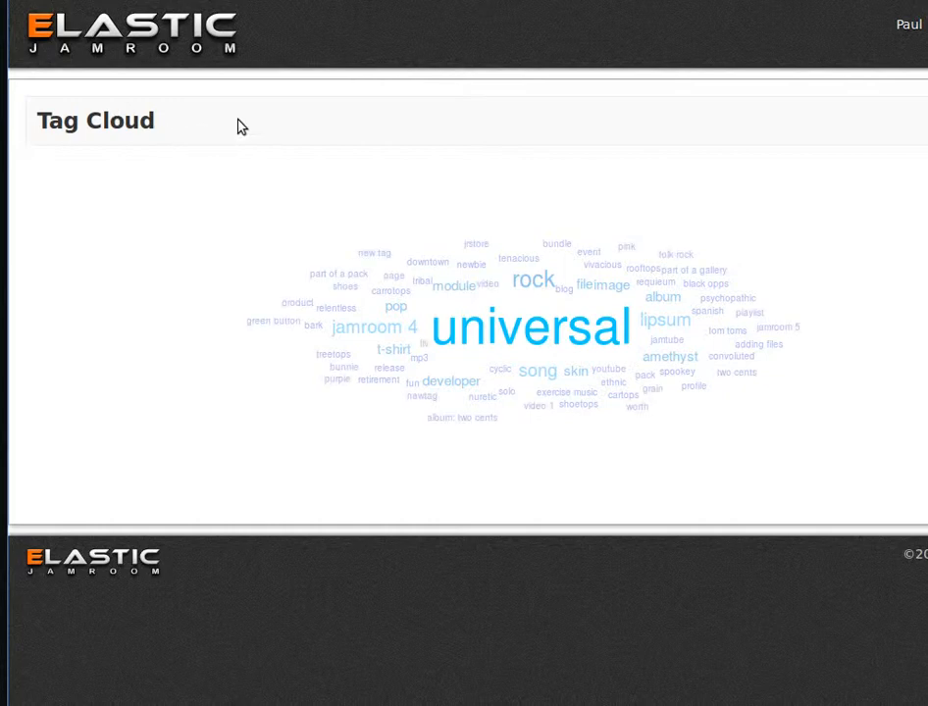
mouse_move(398, 106)
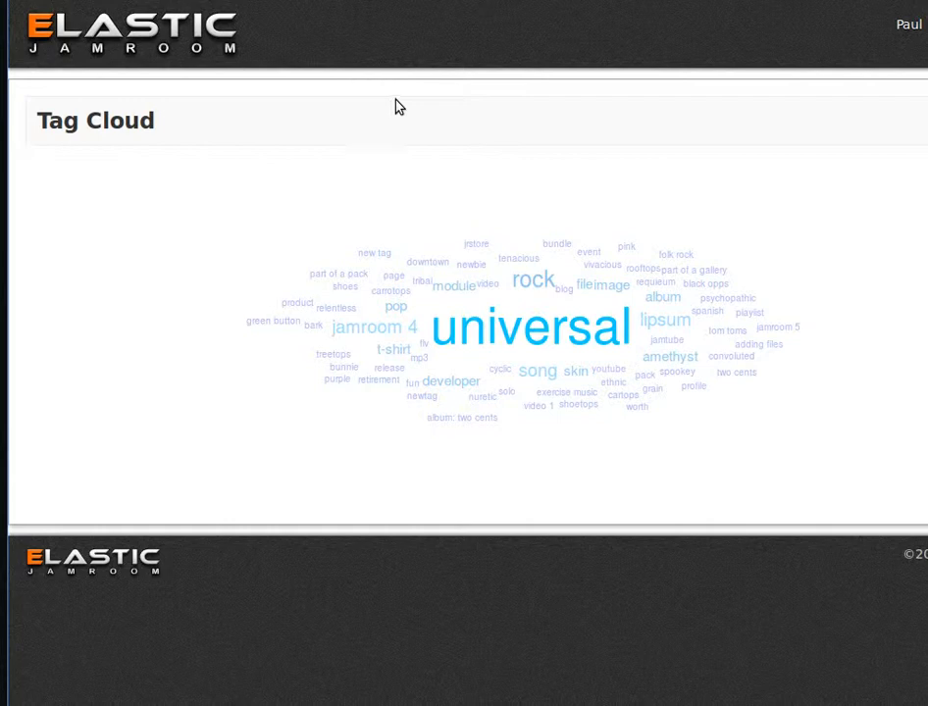
mouse_move(290, 103)
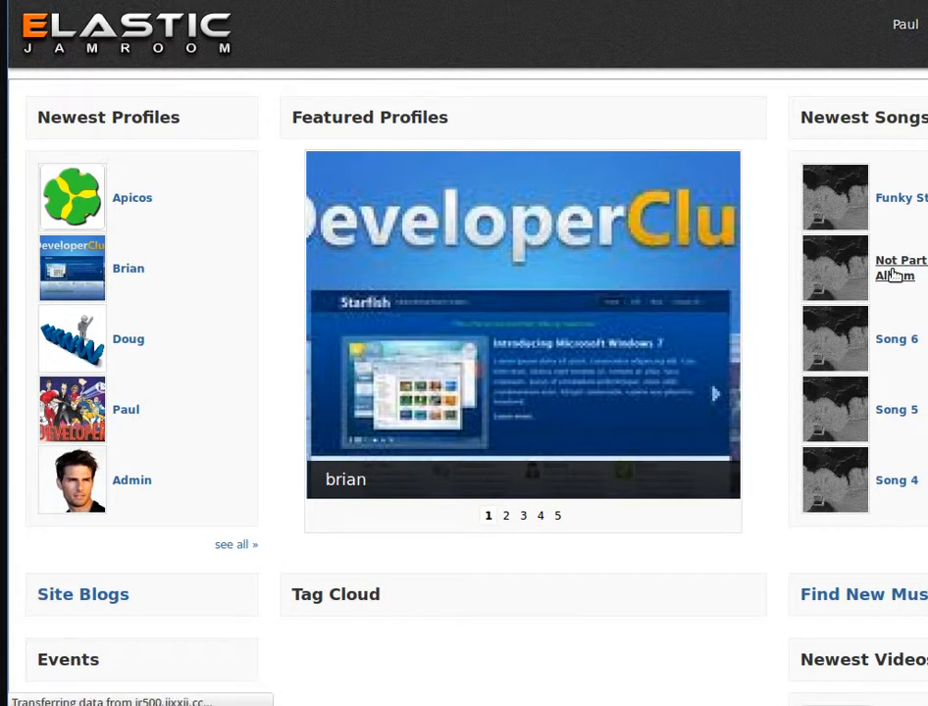
Open the 'Not Part Of An Album' song page, then play and pause it
left_click(900, 268)
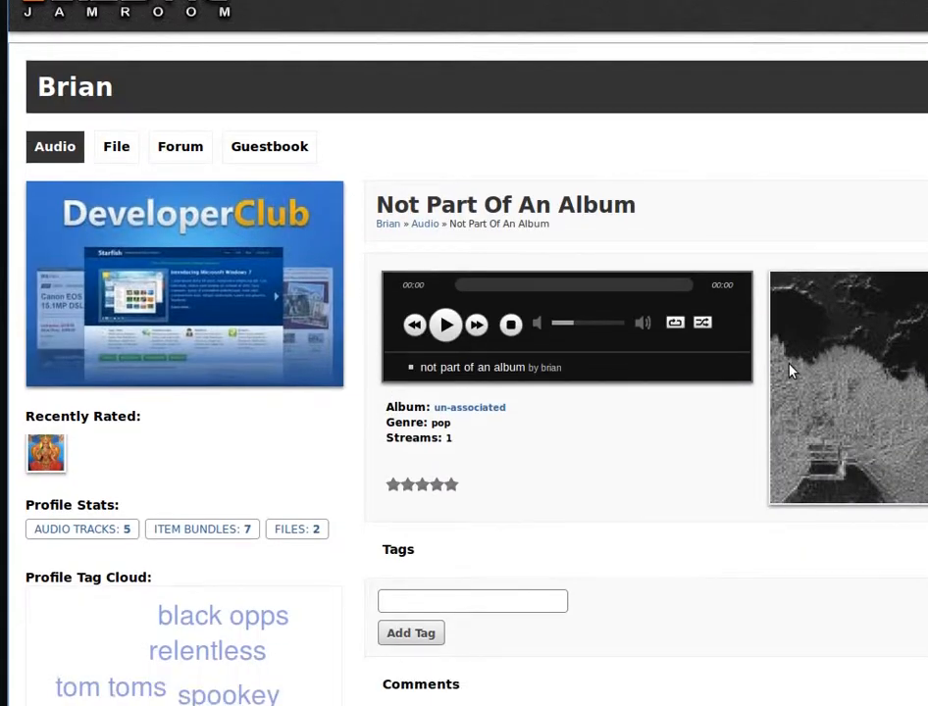
scroll("down", 3)
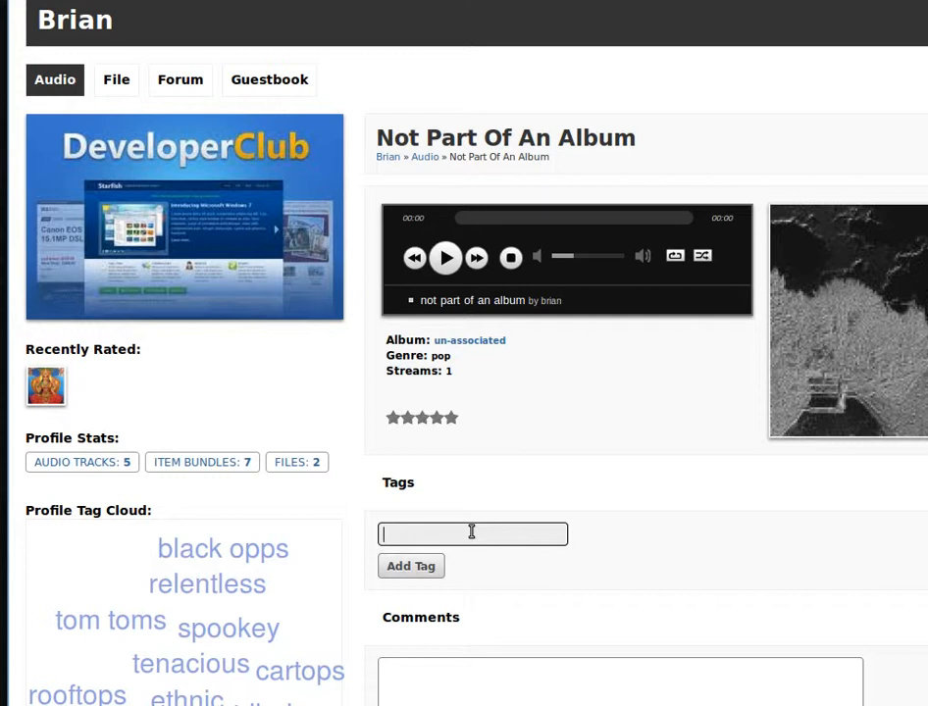
mouse_move(543, 440)
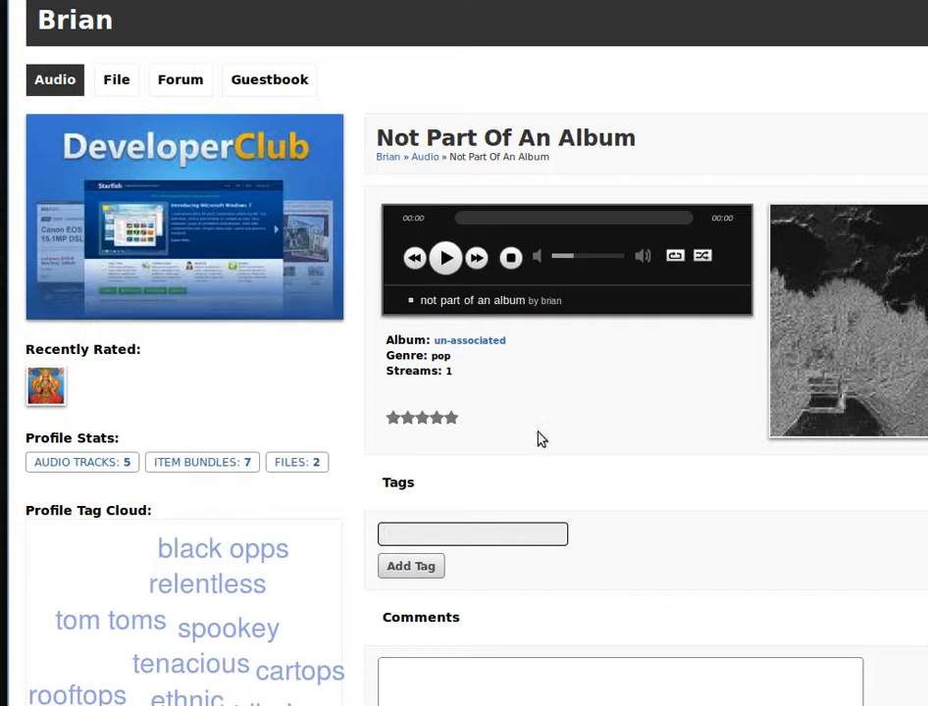
left_click(445, 257)
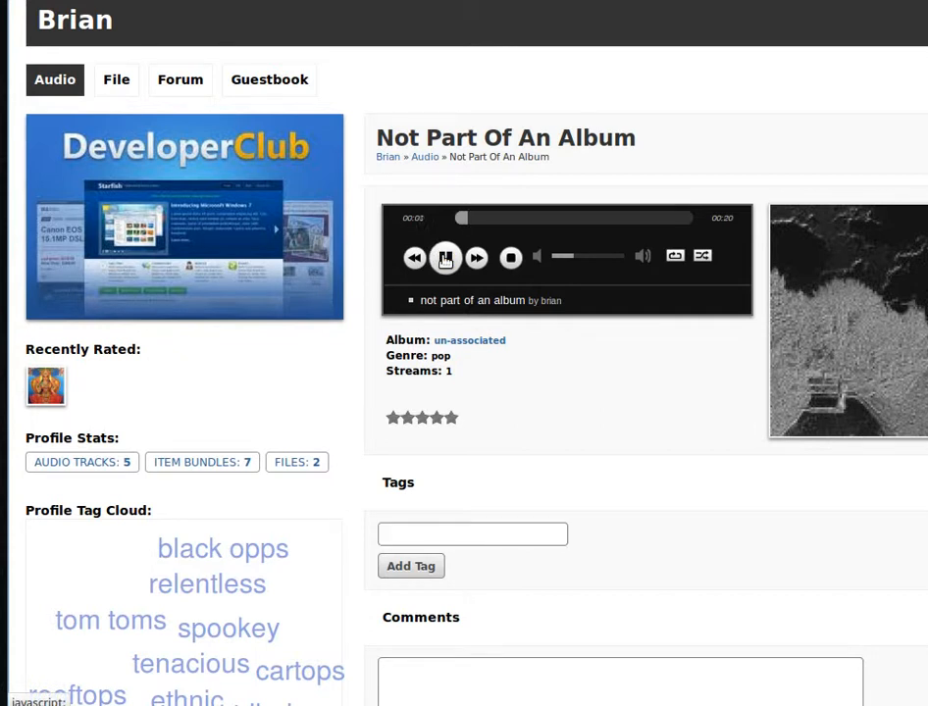
left_click(445, 257)
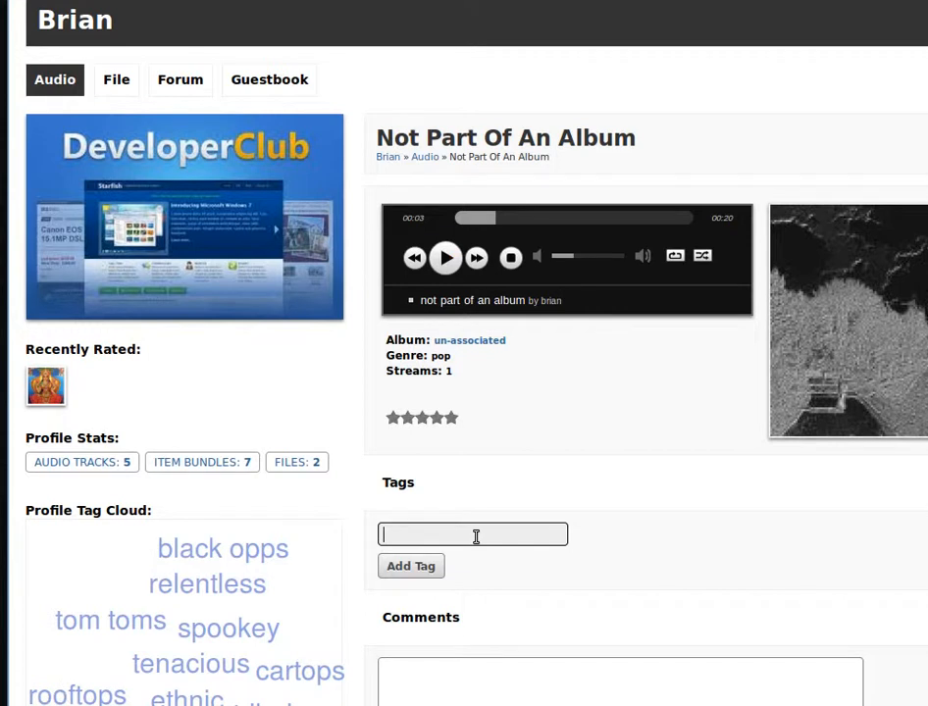
Add the tags song, funky and pop to the song
type("song")
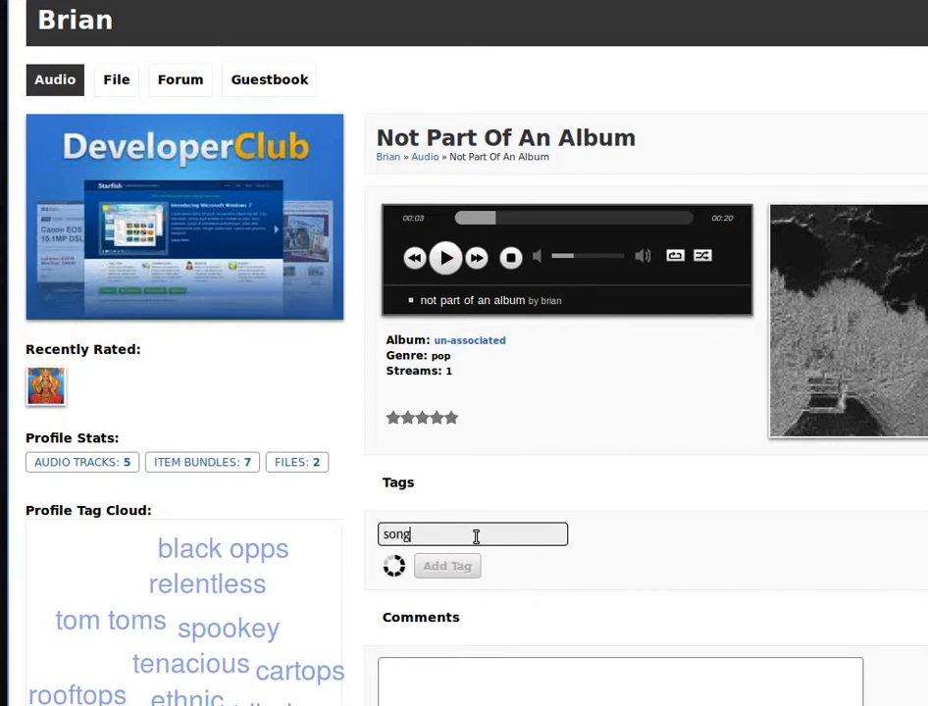
left_click(447, 566)
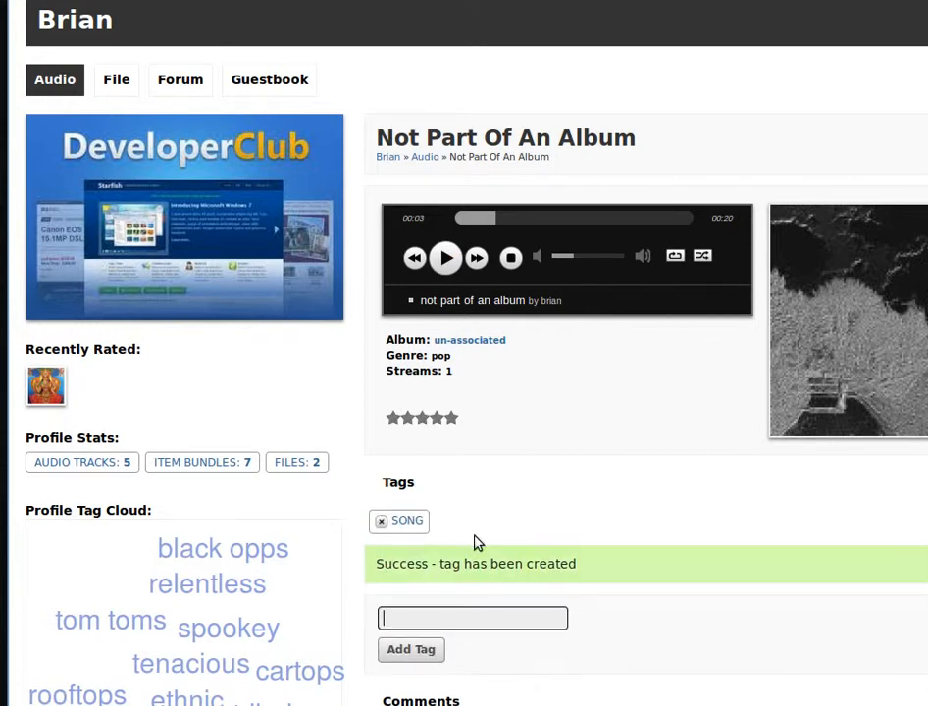
type("funky")
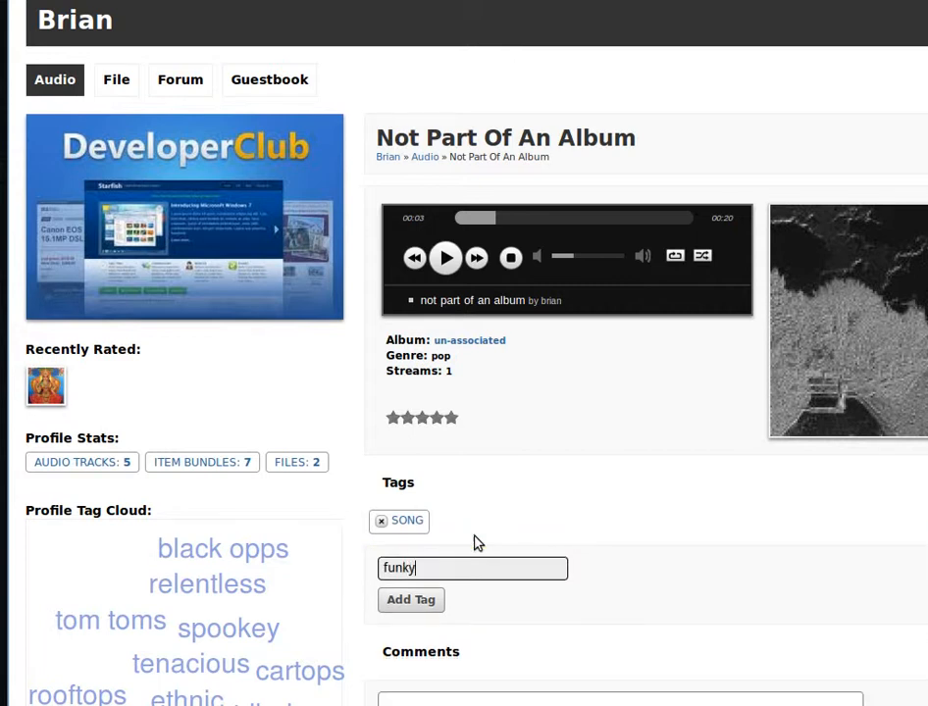
left_click(410, 599)
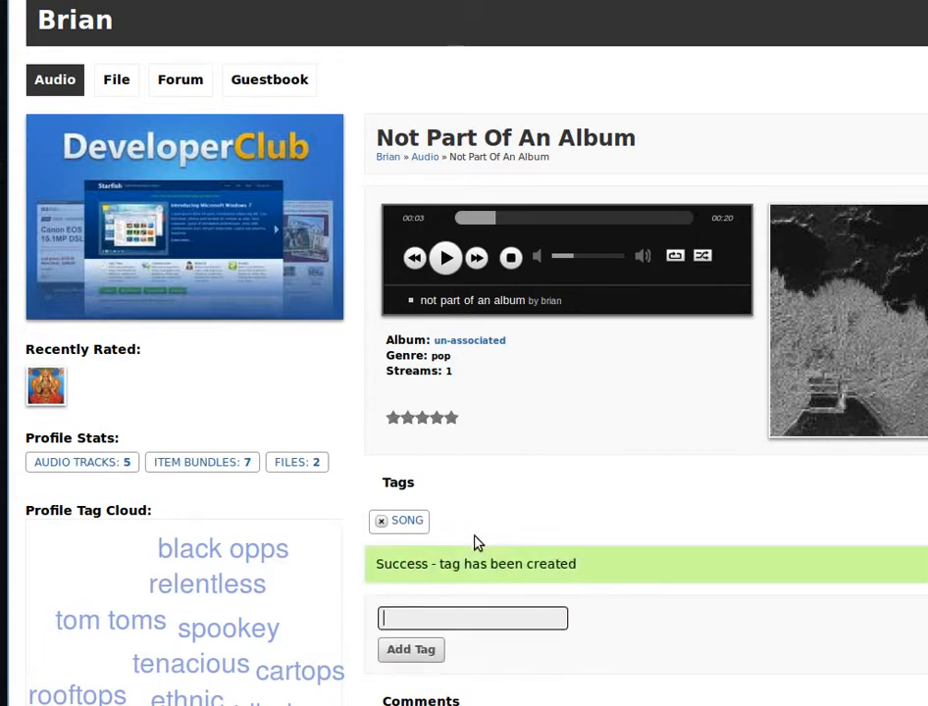
type("al")
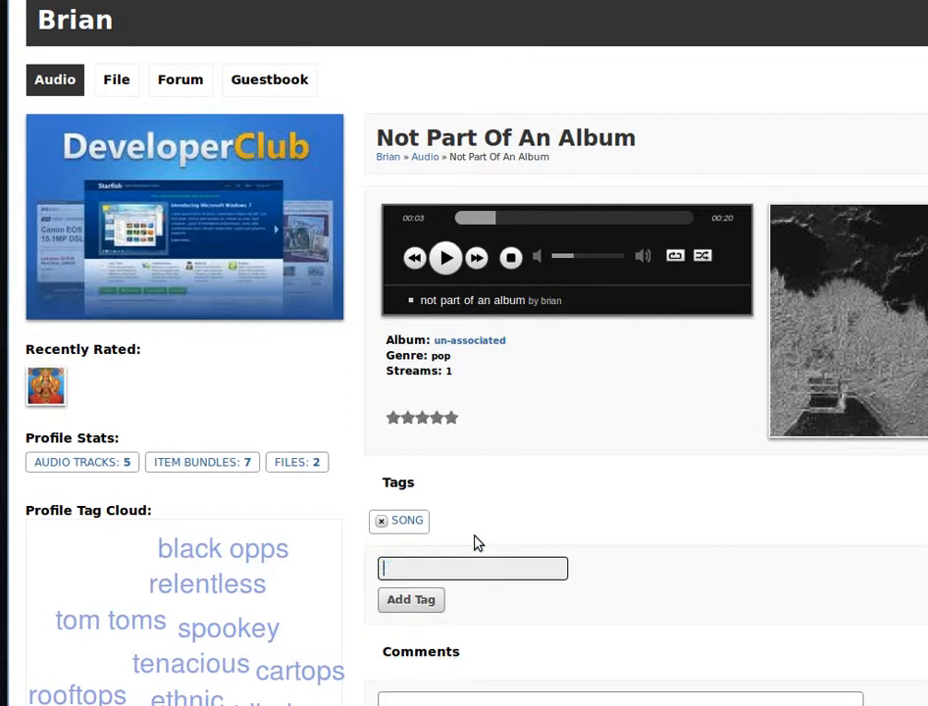
type("pop")
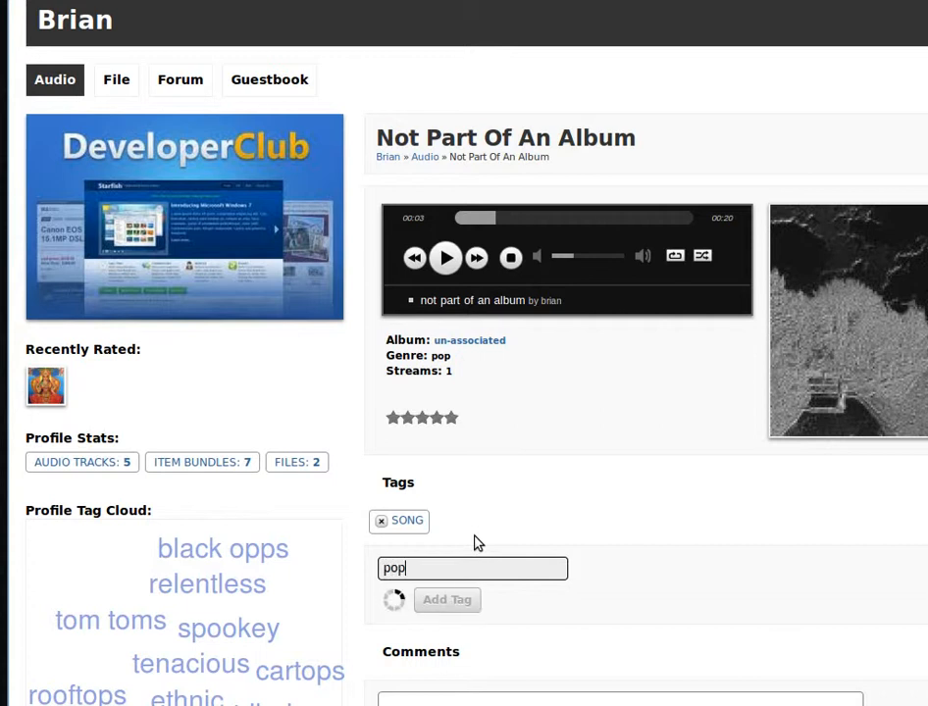
left_click(446, 599)
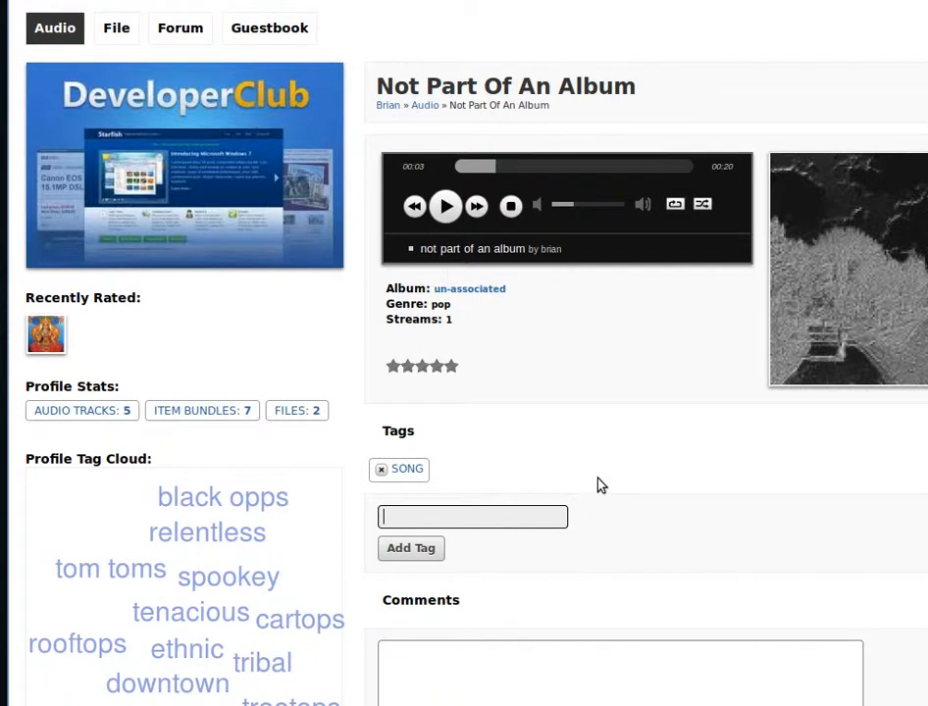
Scroll down the song page to check its tags and the Profile Tag Cloud
scroll("down", 3)
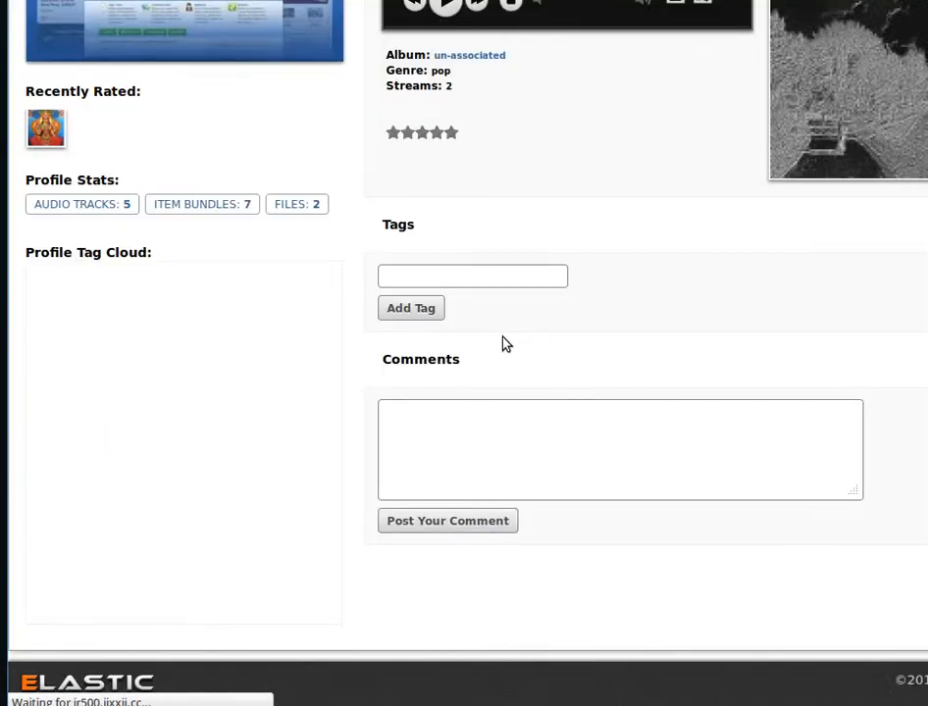
mouse_move(638, 255)
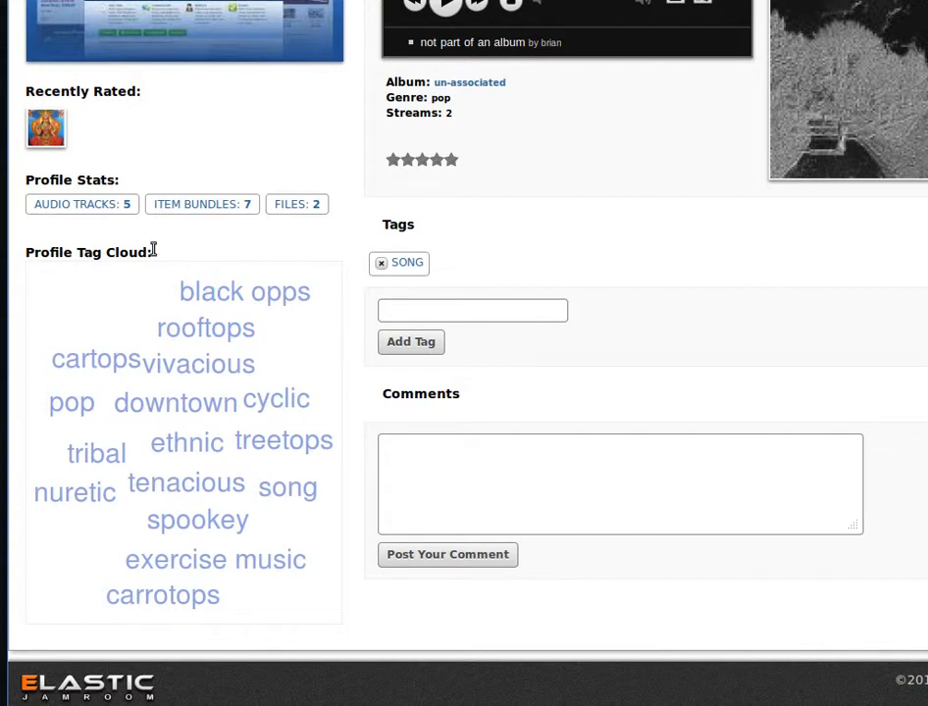
mouse_move(262, 273)
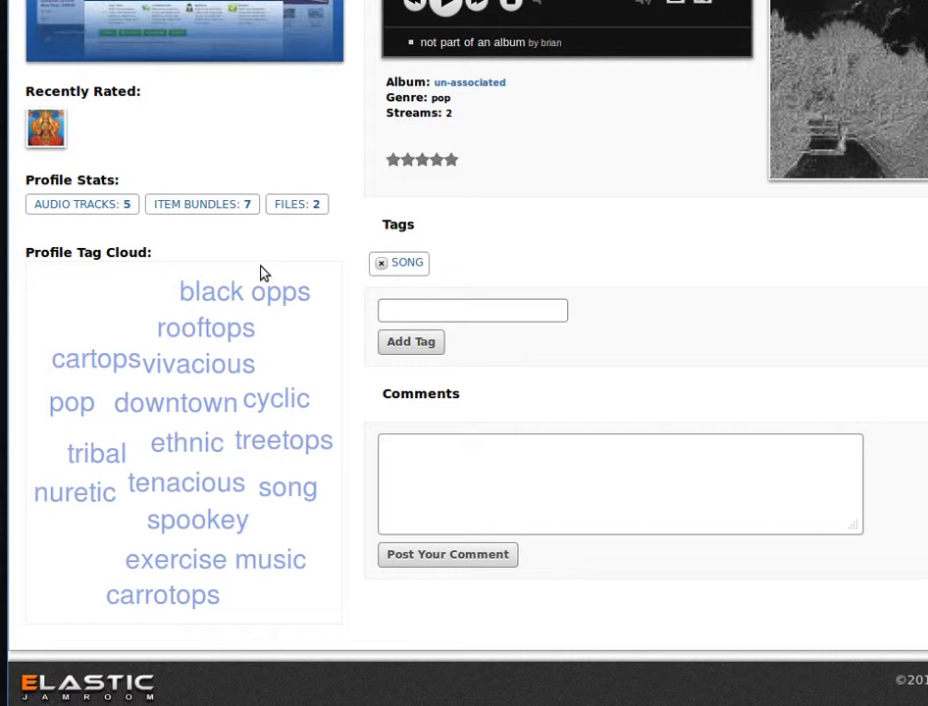
mouse_move(244, 292)
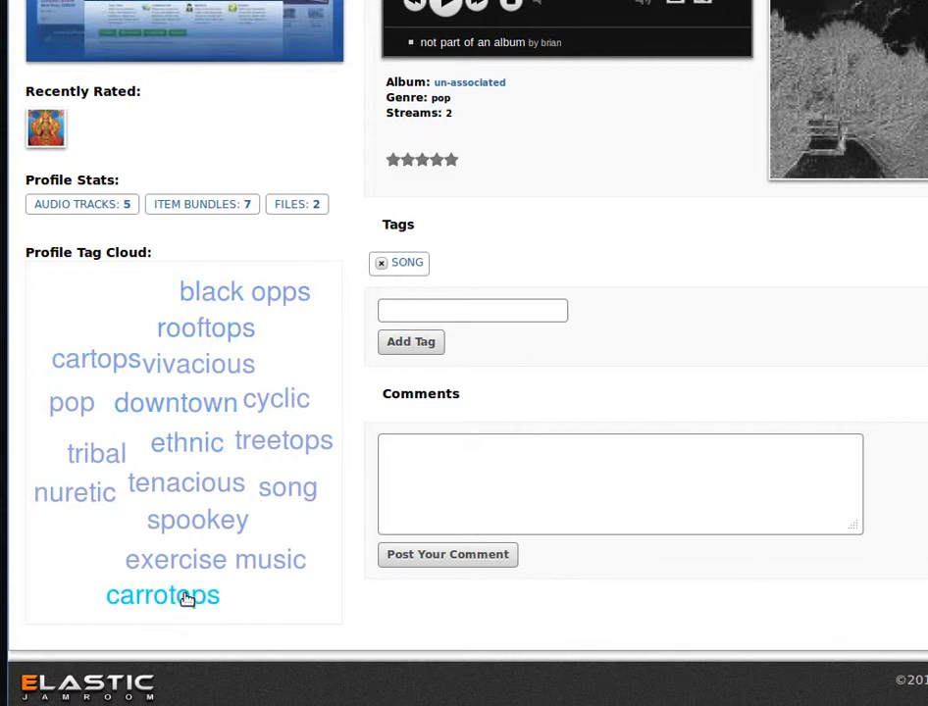
mouse_move(71, 403)
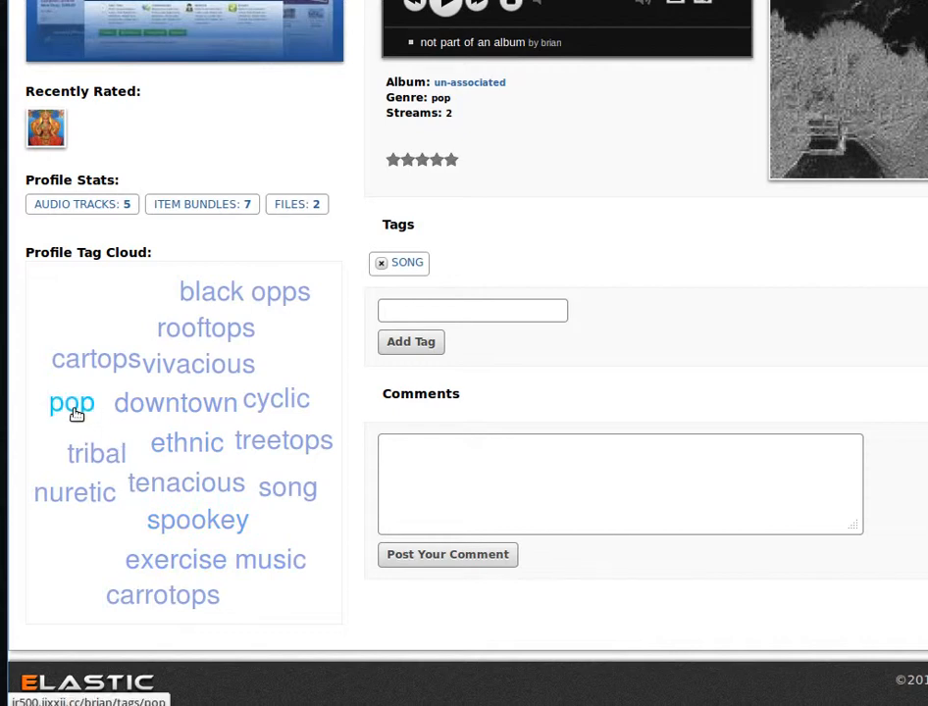
Open 'pop' from the Profile Tag Cloud and browse the Tag: Pop results
left_click(71, 404)
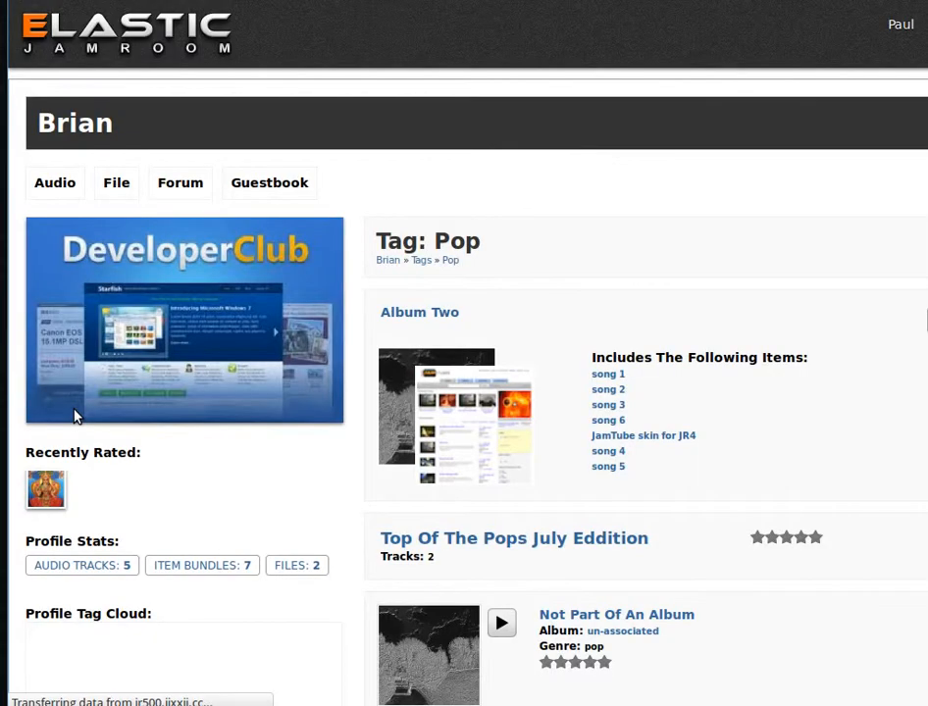
mouse_move(659, 239)
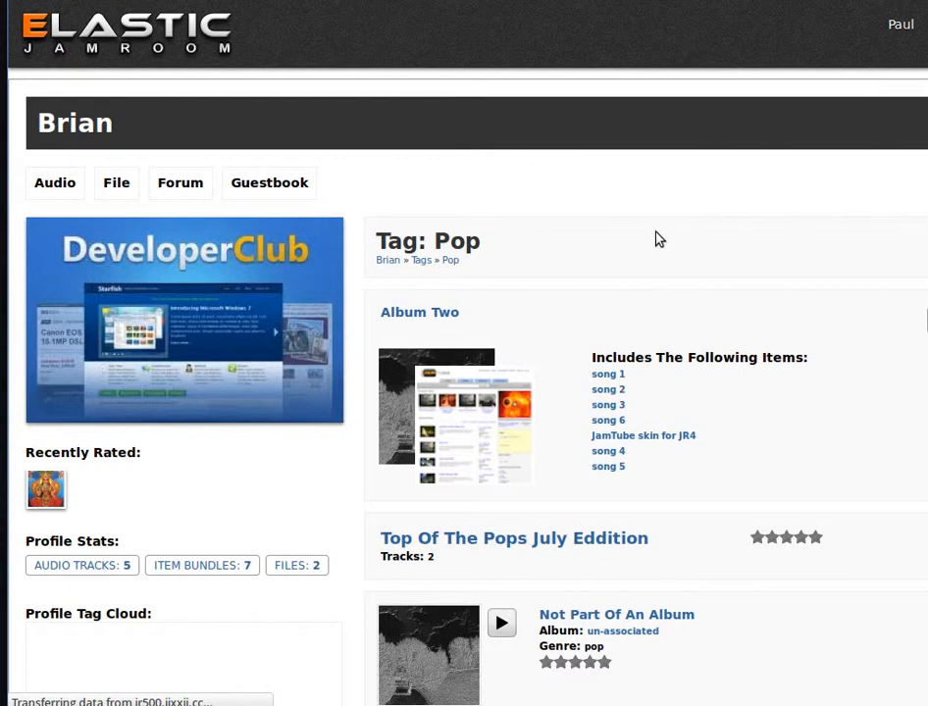
mouse_move(449, 338)
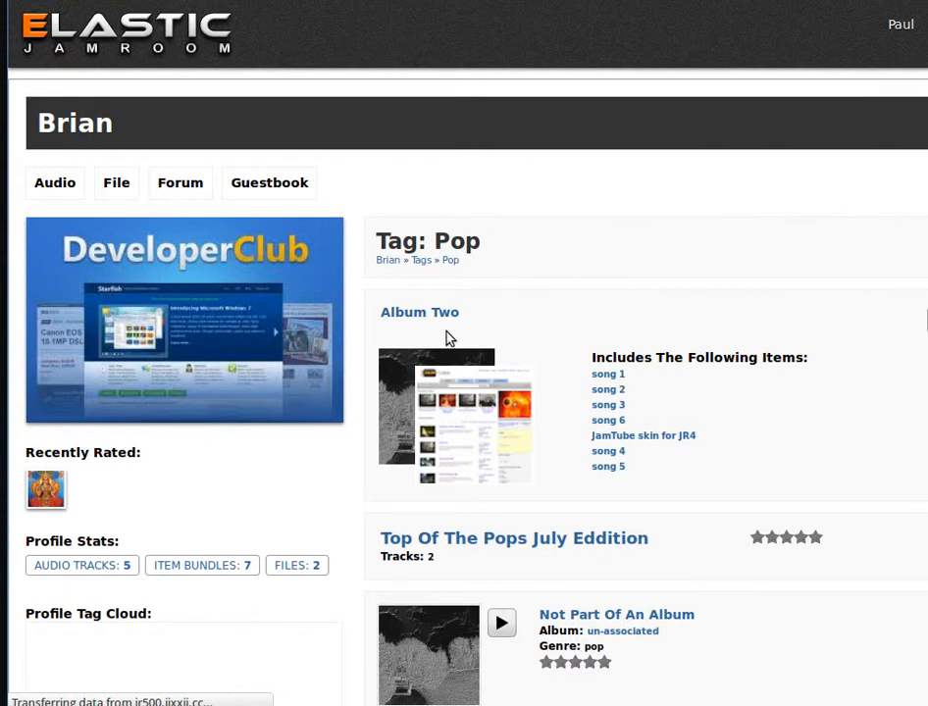
scroll("down", 3)
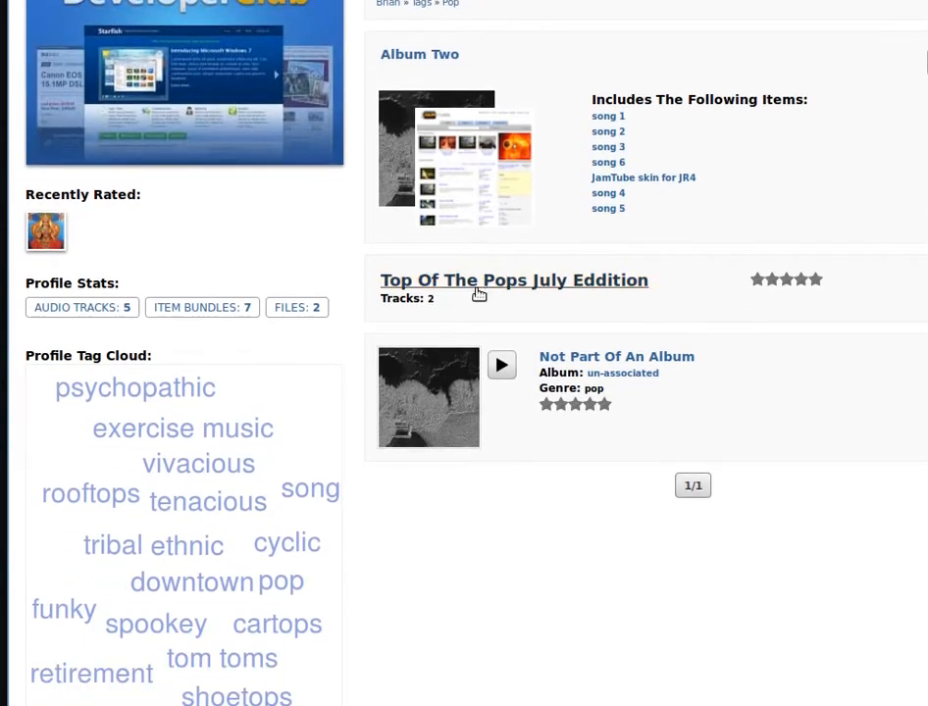
mouse_move(709, 414)
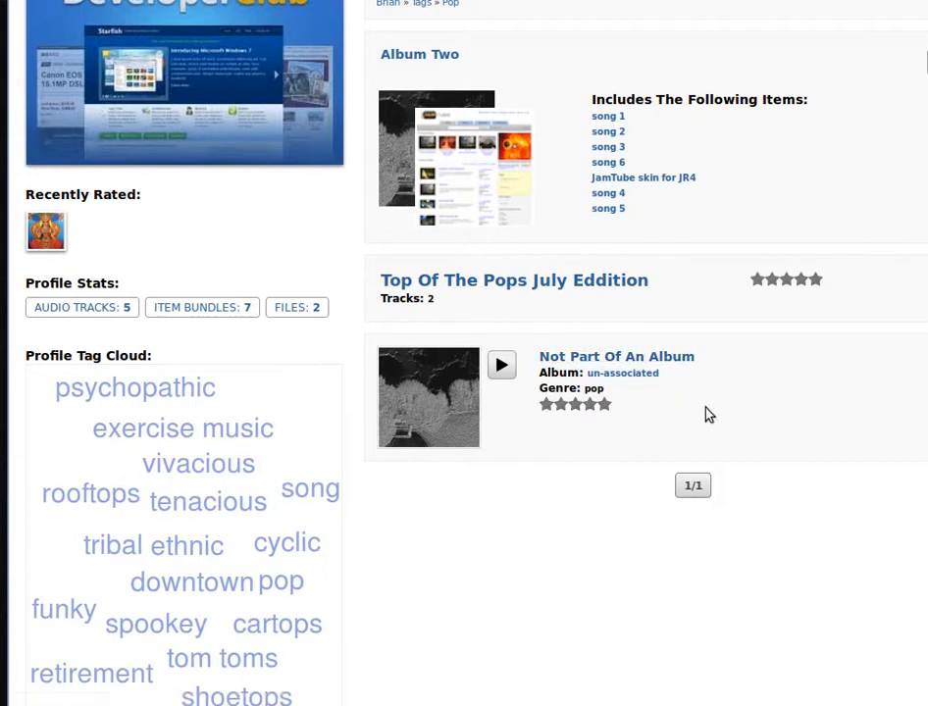
mouse_move(742, 425)
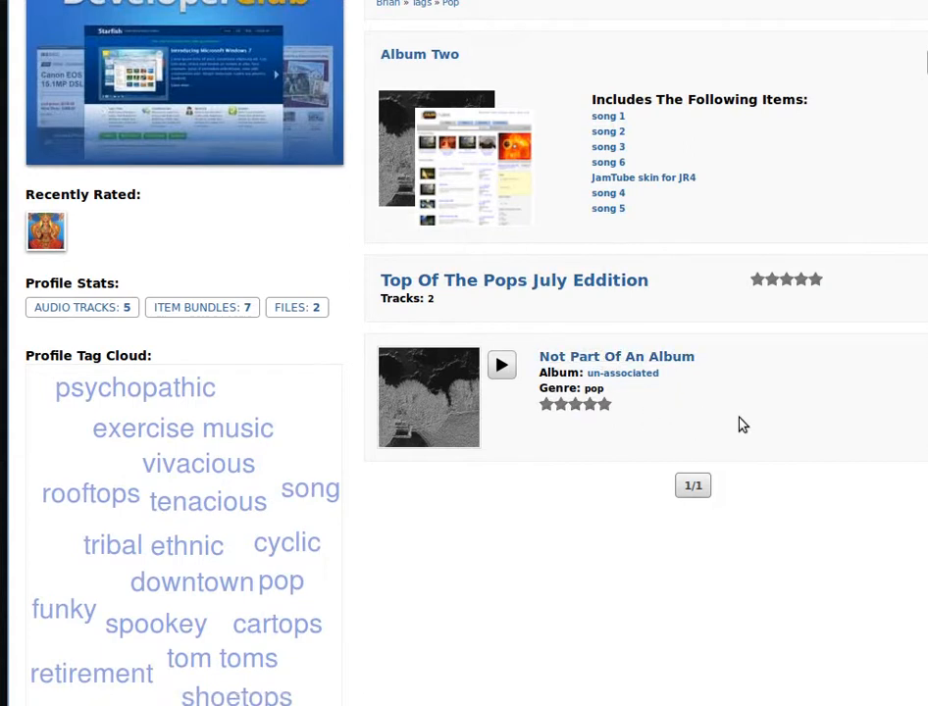
scroll("up", 3)
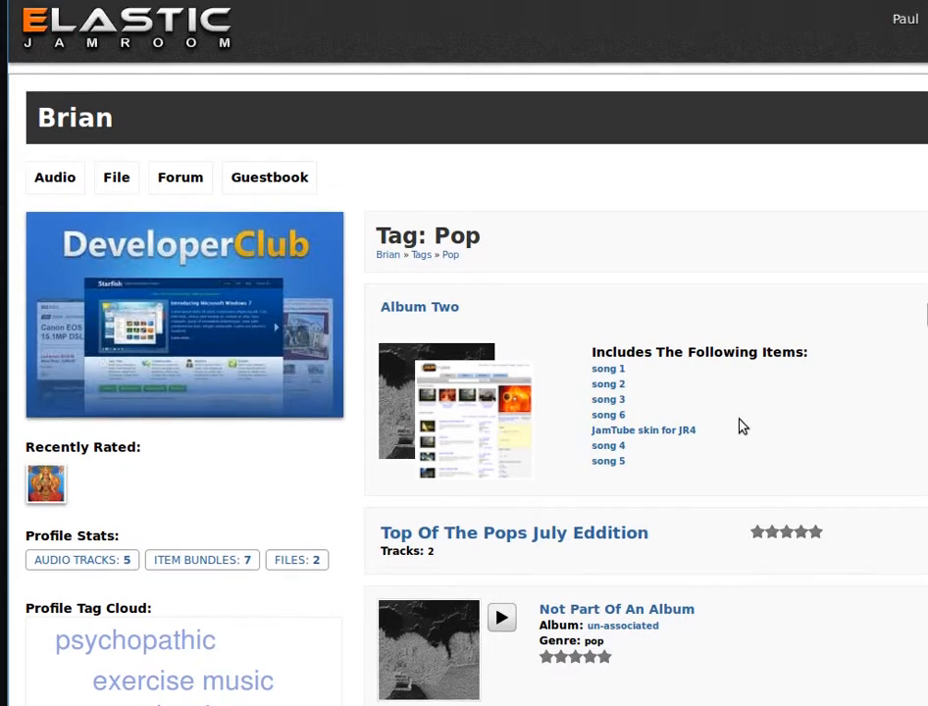
Scroll the 'Not Part Of An Album' page down to its Tags section
scroll("down", 3)
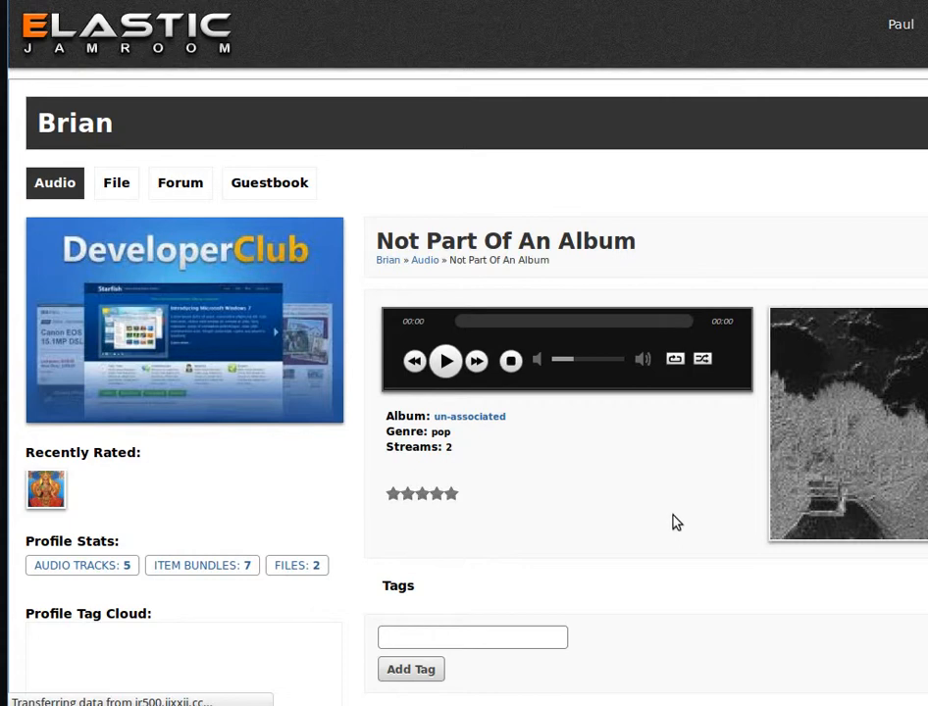
mouse_move(602, 478)
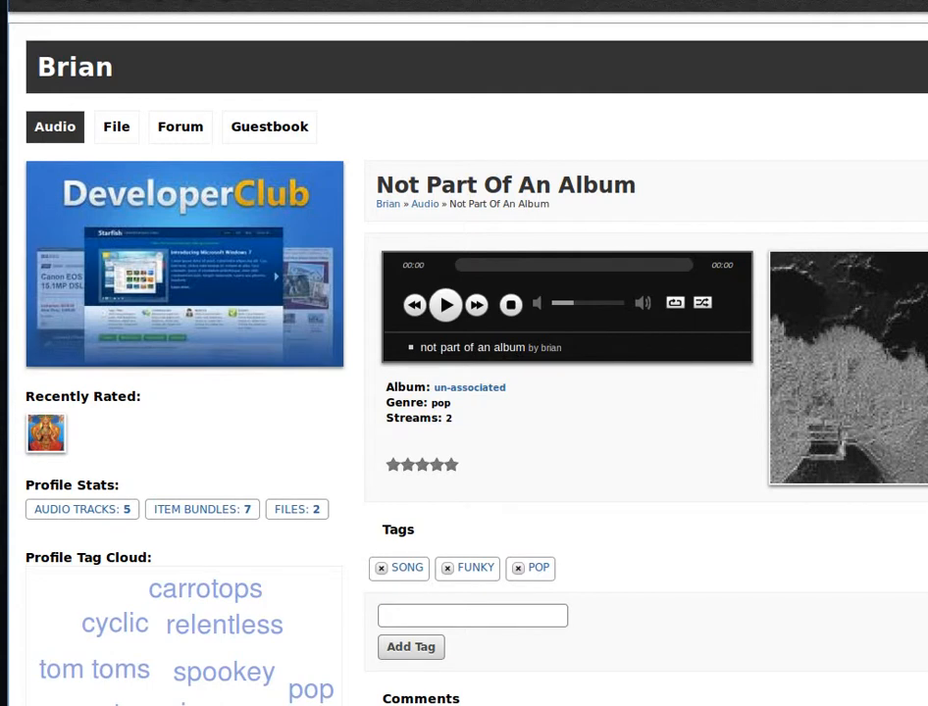
mouse_move(538, 568)
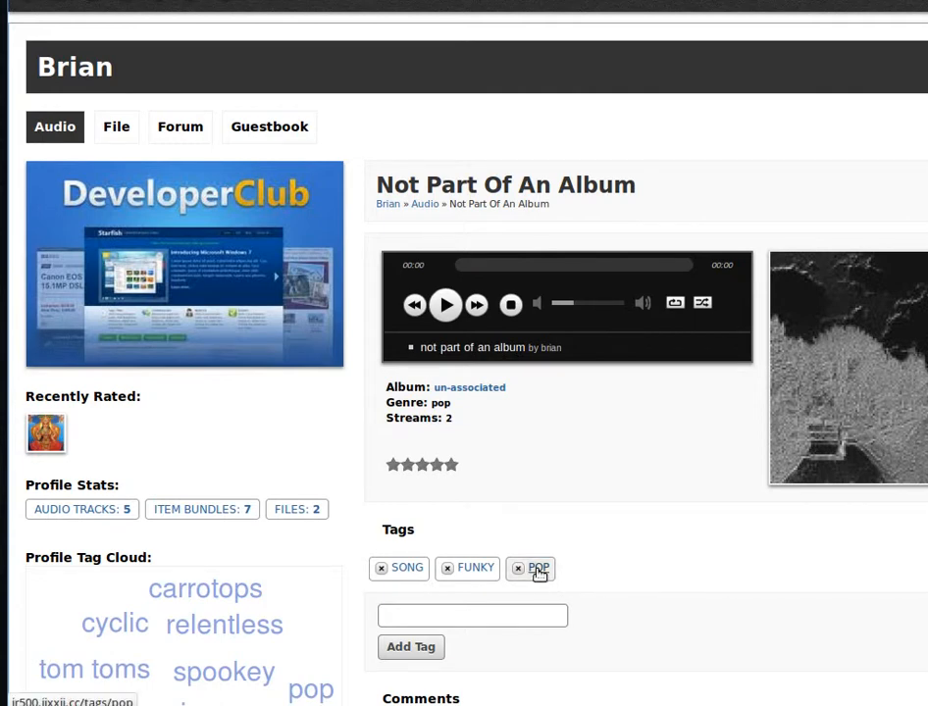
Open the site-wide Tagged Pop listing from the song's POP tag chip
left_click(537, 569)
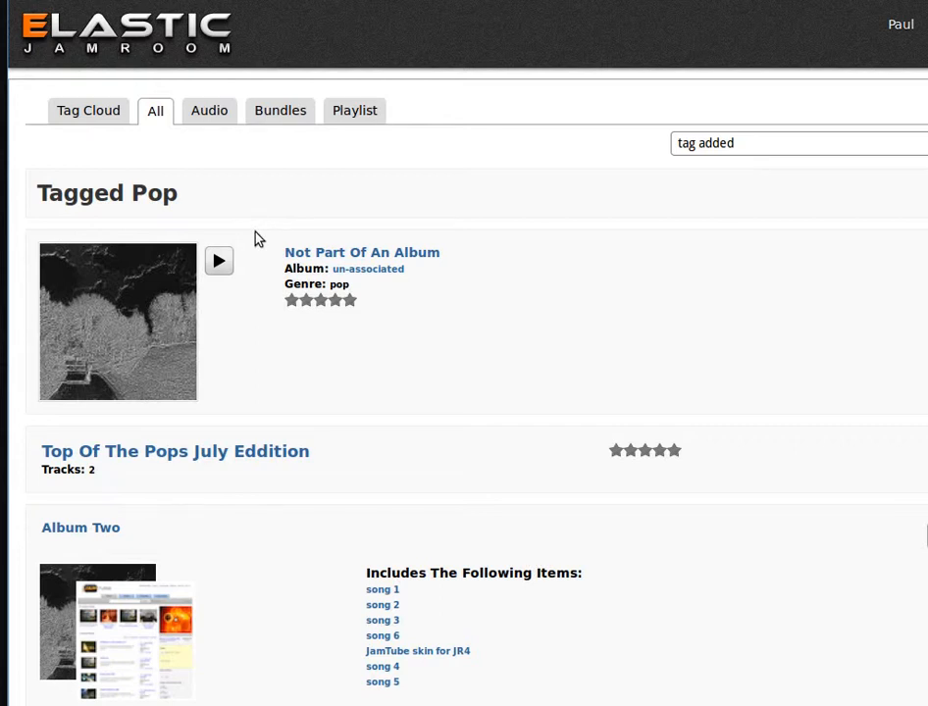
mouse_move(370, 213)
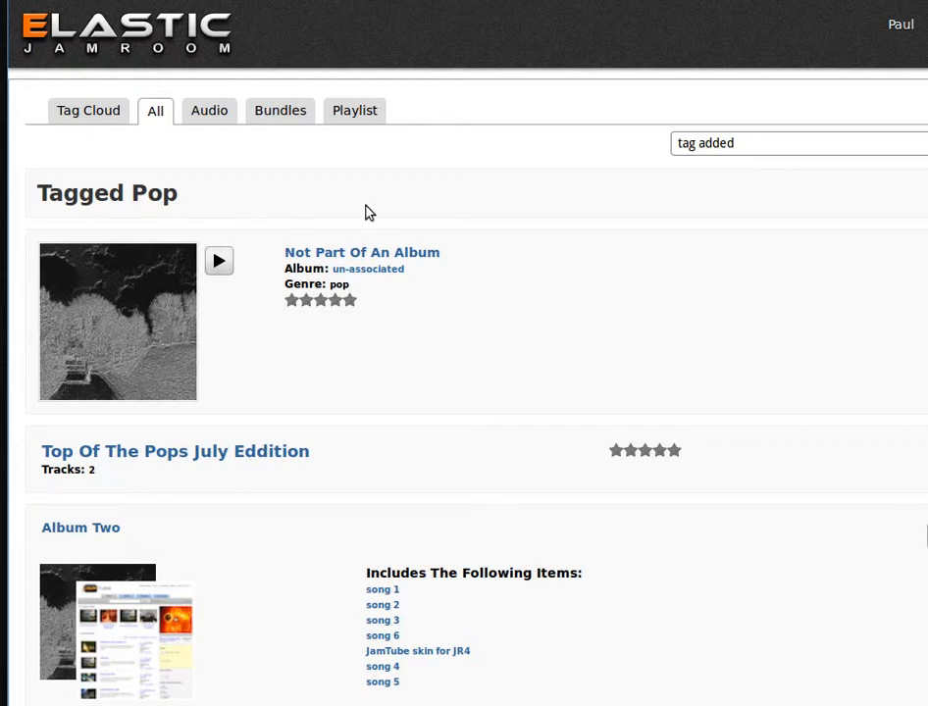
mouse_move(464, 284)
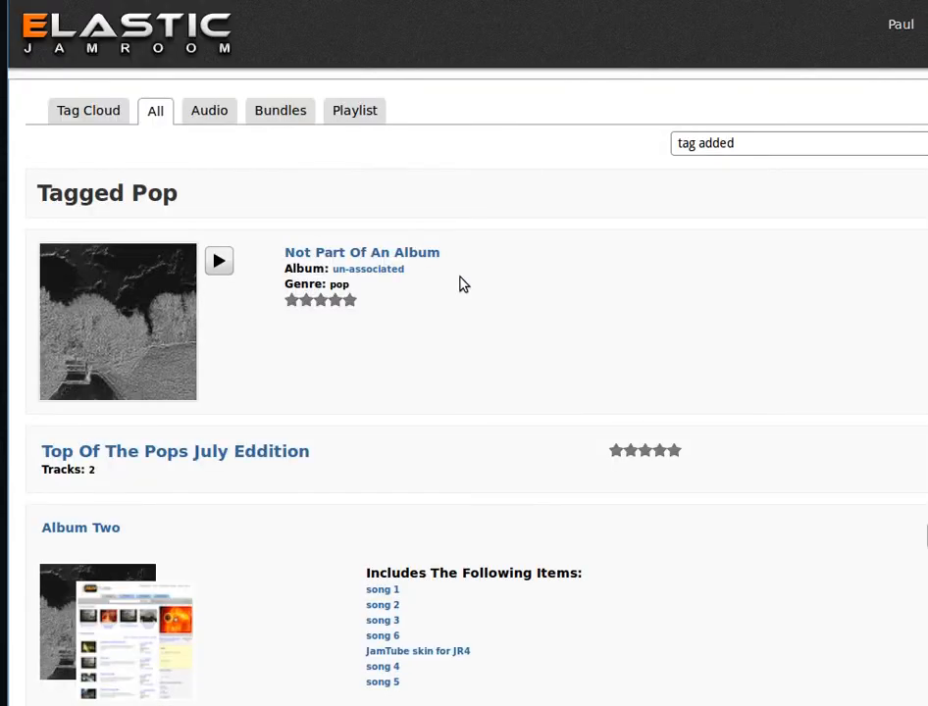
mouse_move(443, 267)
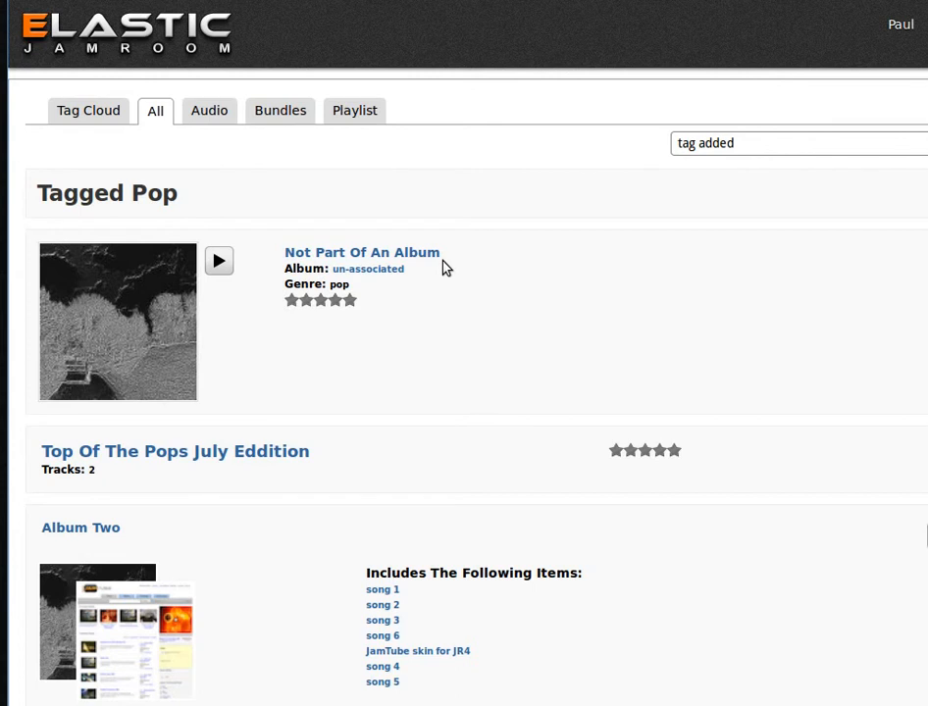
mouse_move(475, 228)
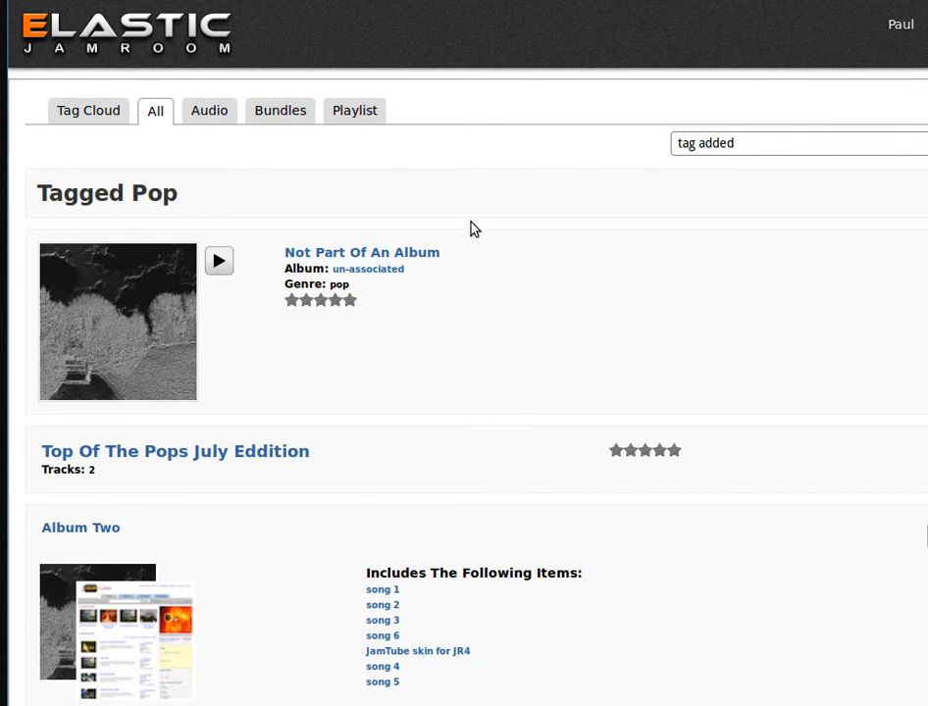